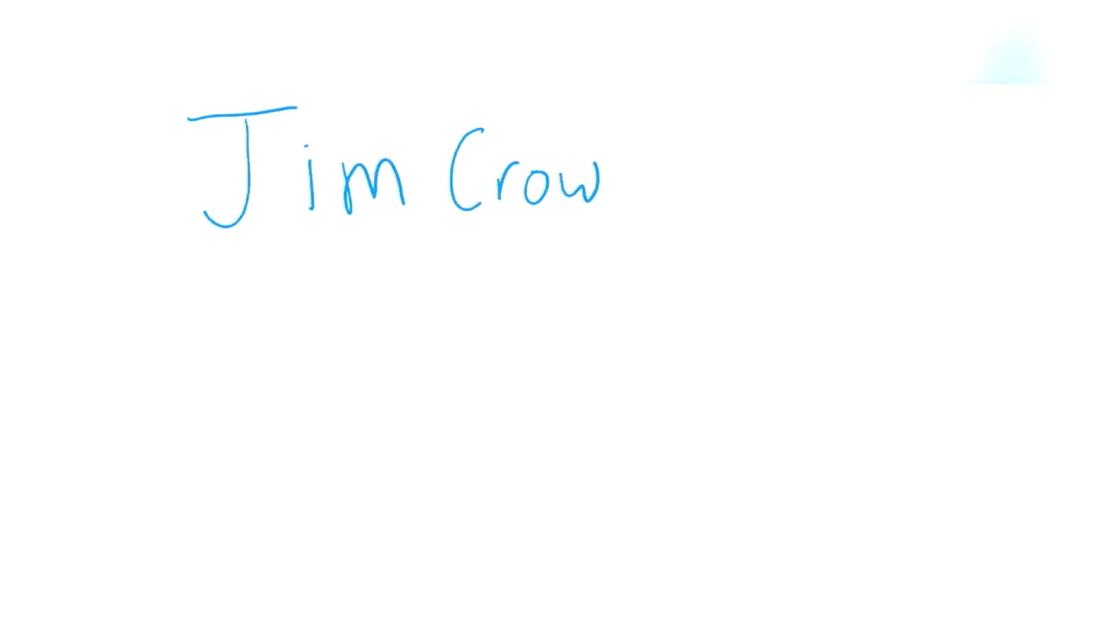
type("Laws")
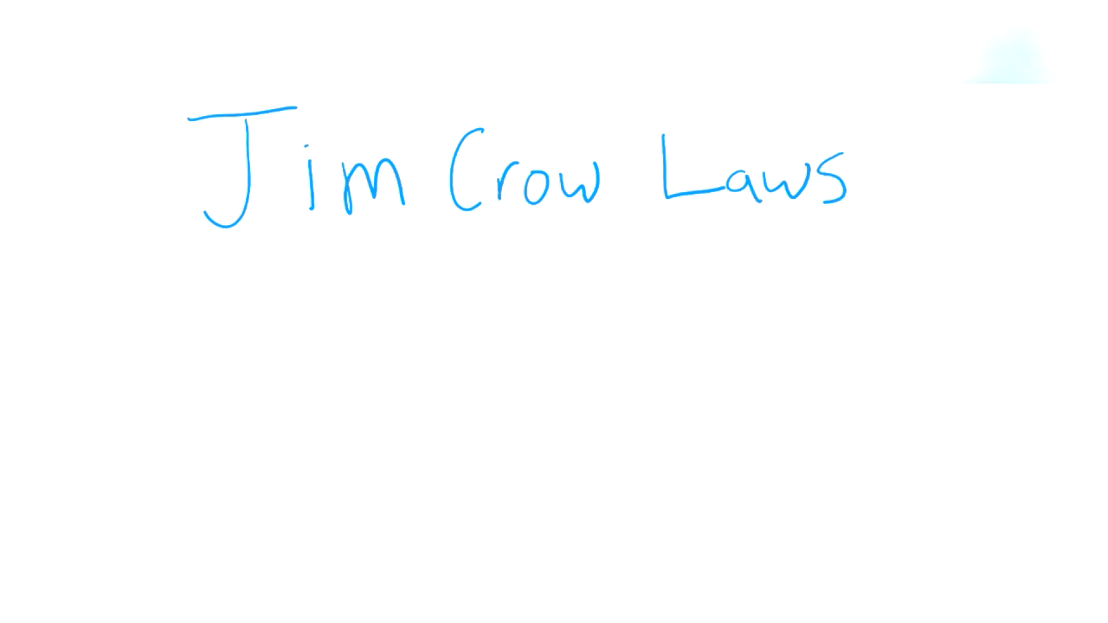
left_click_drag(291, 280, 298, 395)
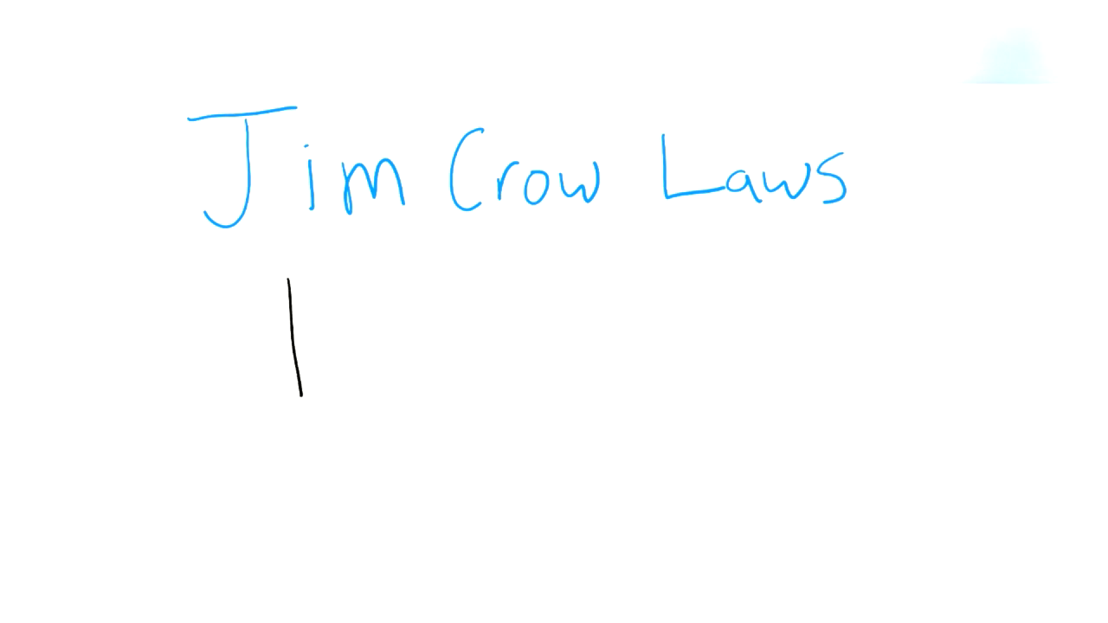
left_click_drag(294, 268, 775, 389)
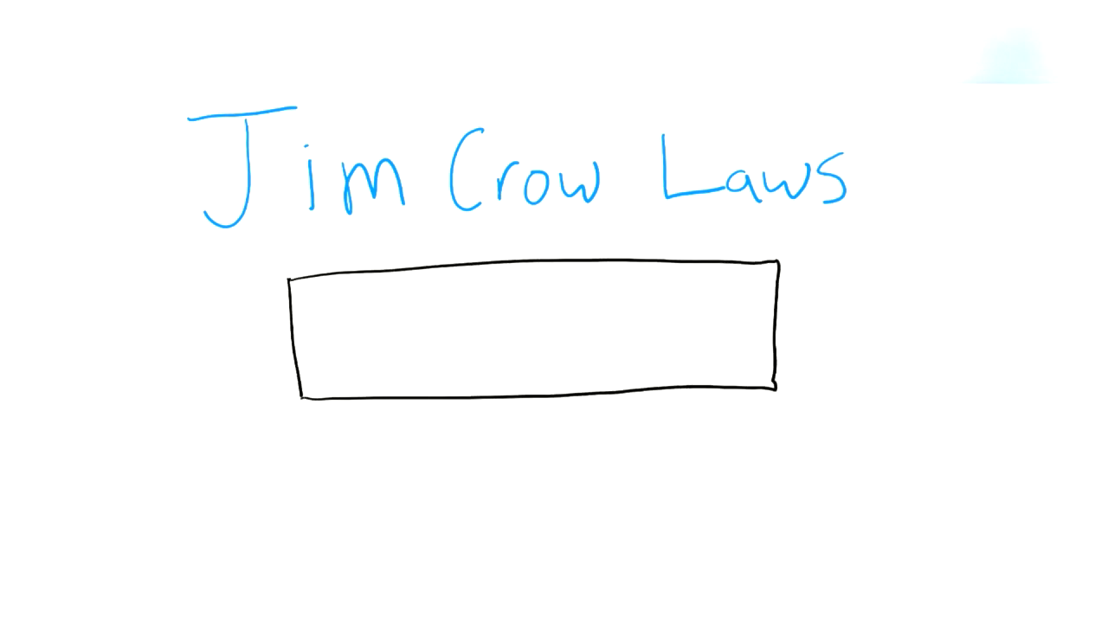
type("Whil")
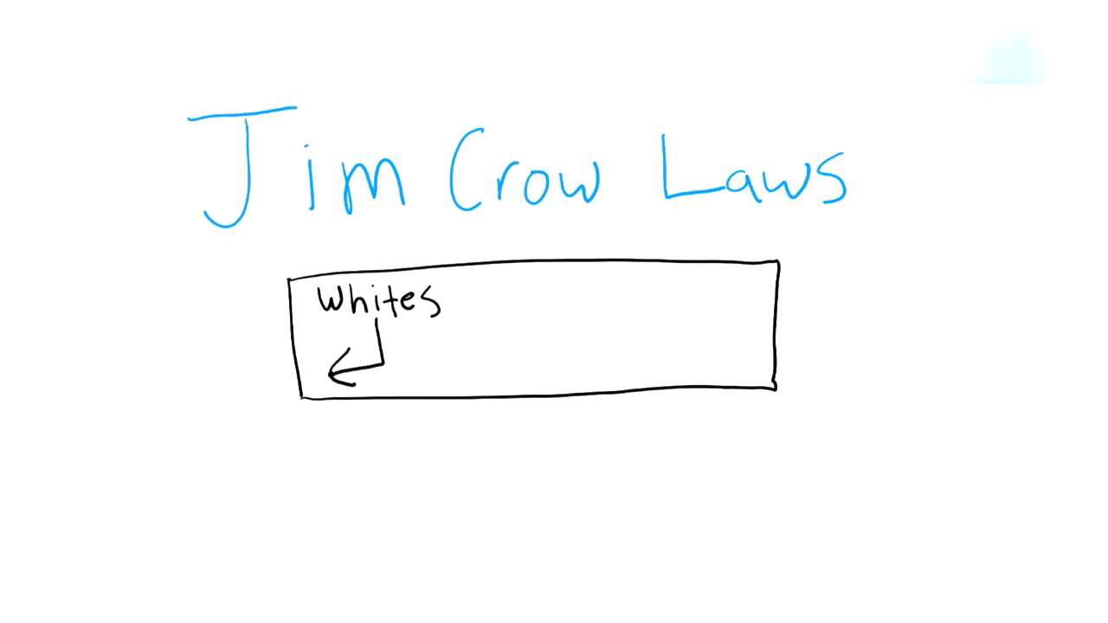
type("Blacks")
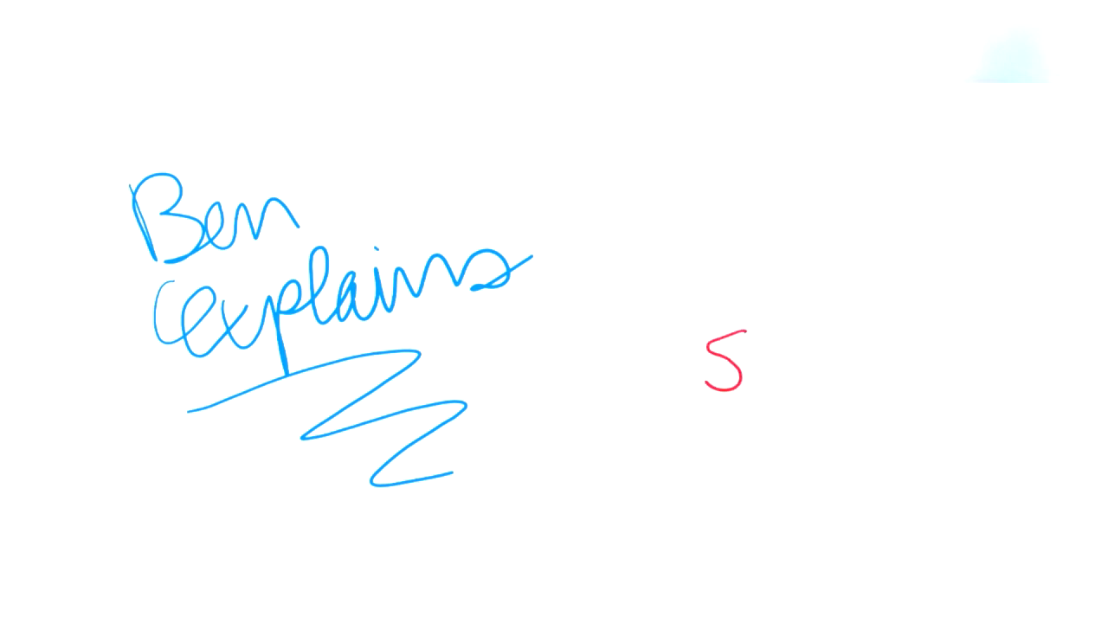
type("ubscribe")
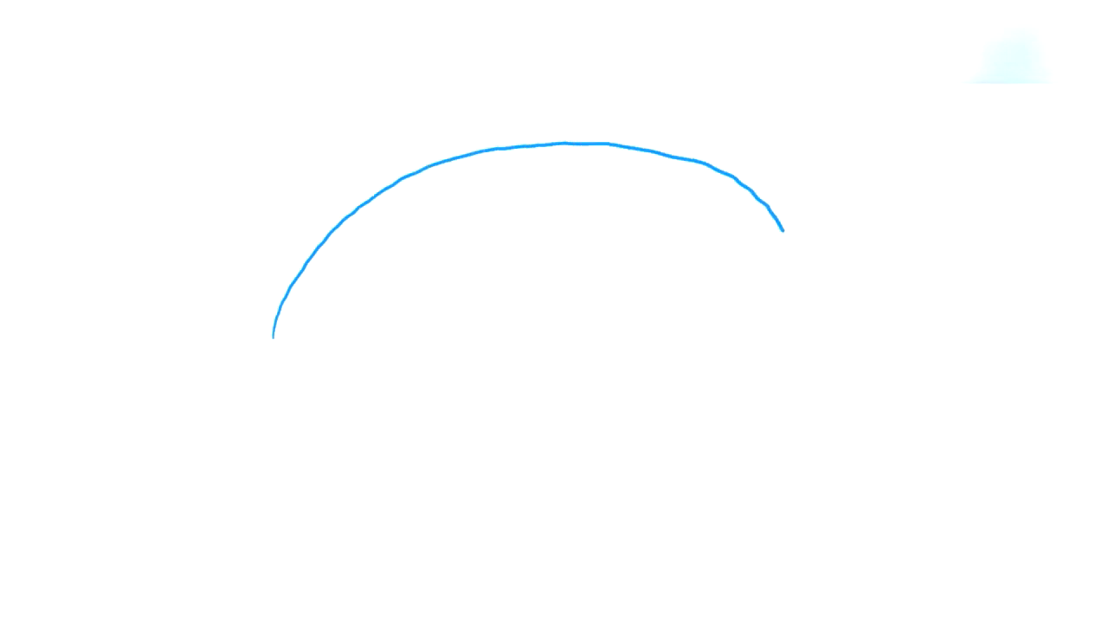
left_click_drag(363, 343, 840, 385)
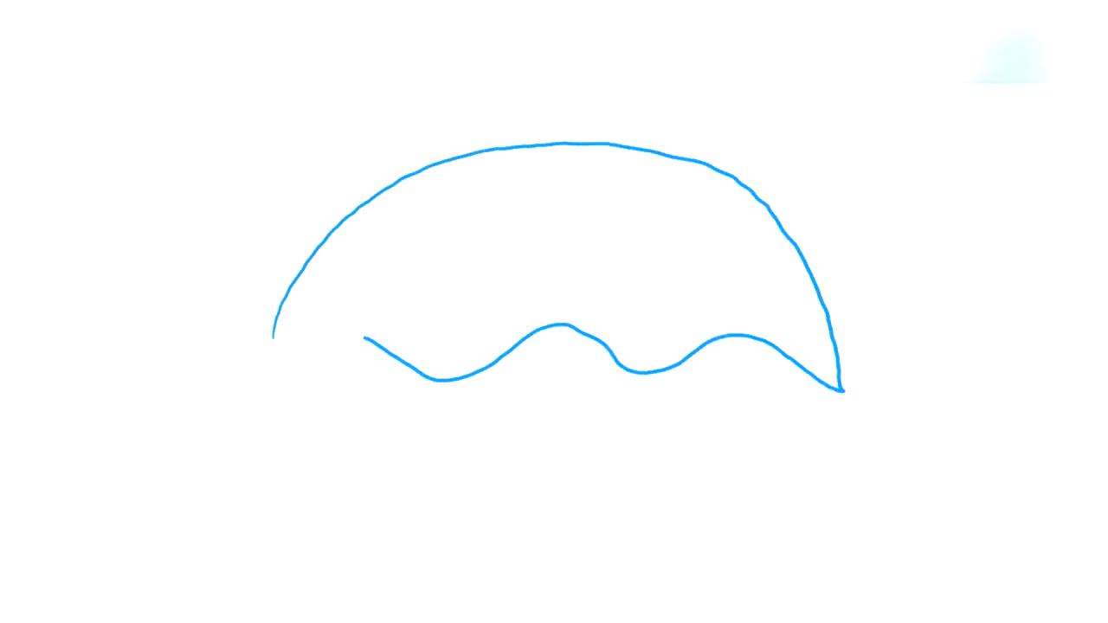
left_click_drag(563, 329, 528, 528)
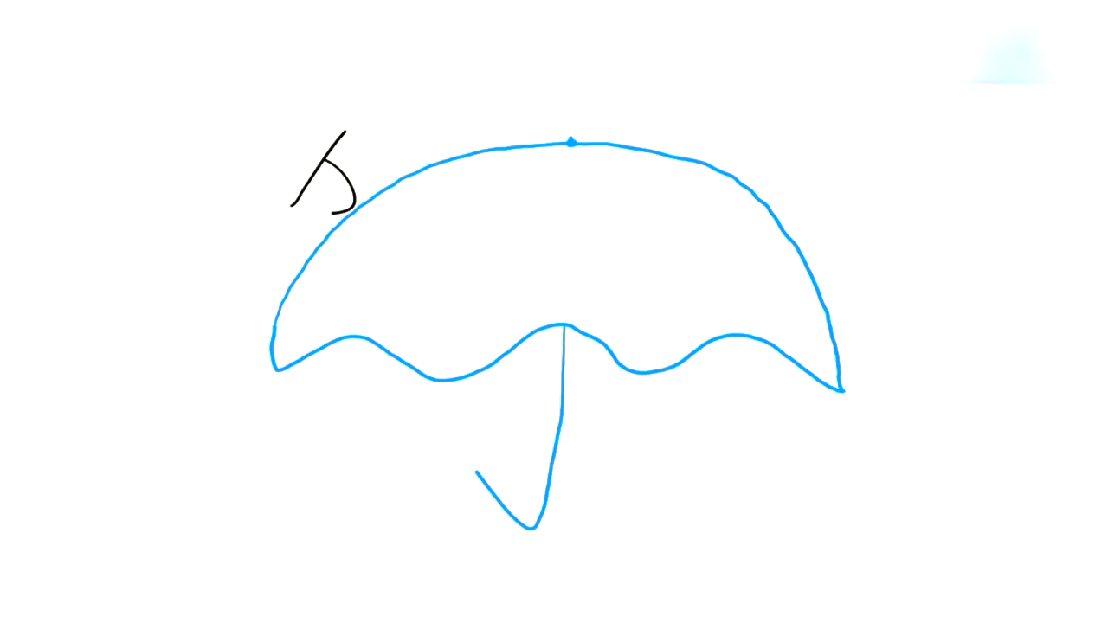
type("Jim Cr")
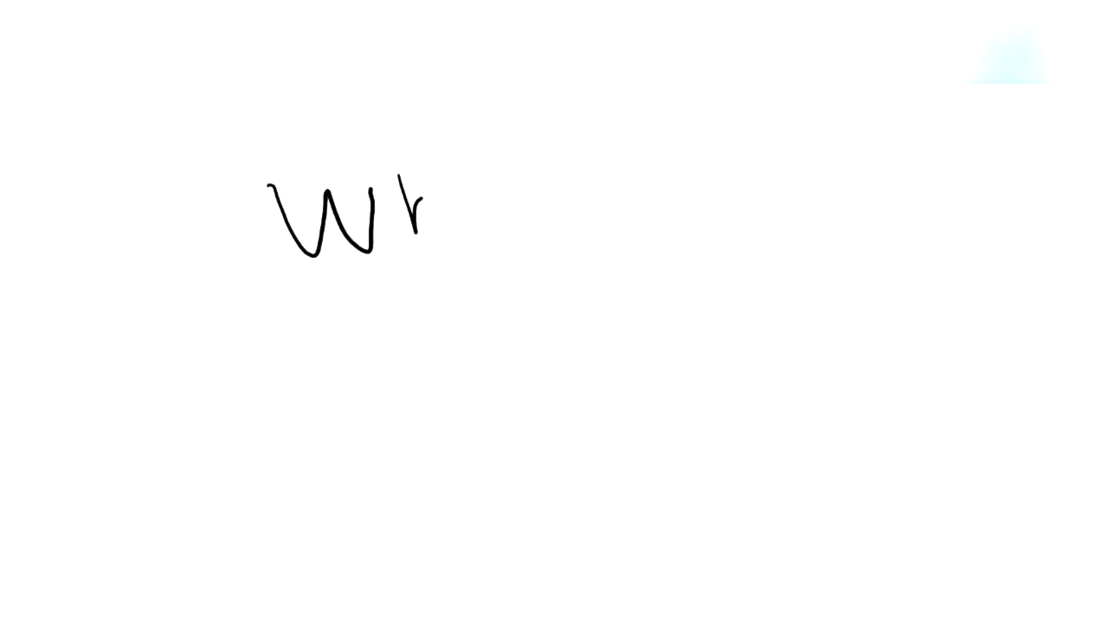
left_click_drag(407, 199, 588, 208)
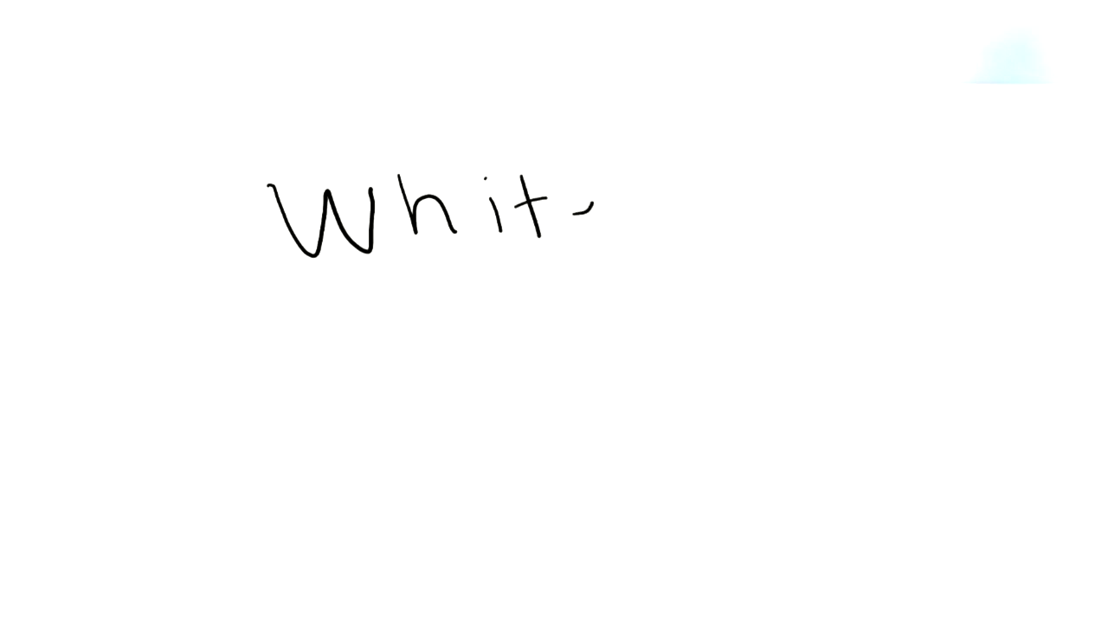
left_click_drag(572, 199, 658, 234)
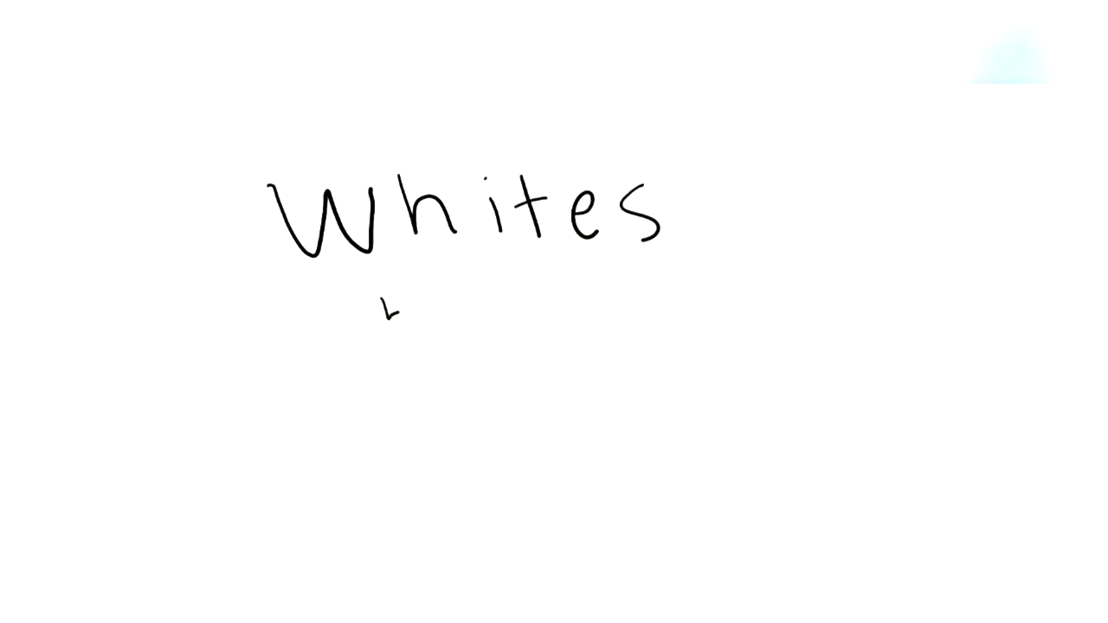
type("black")
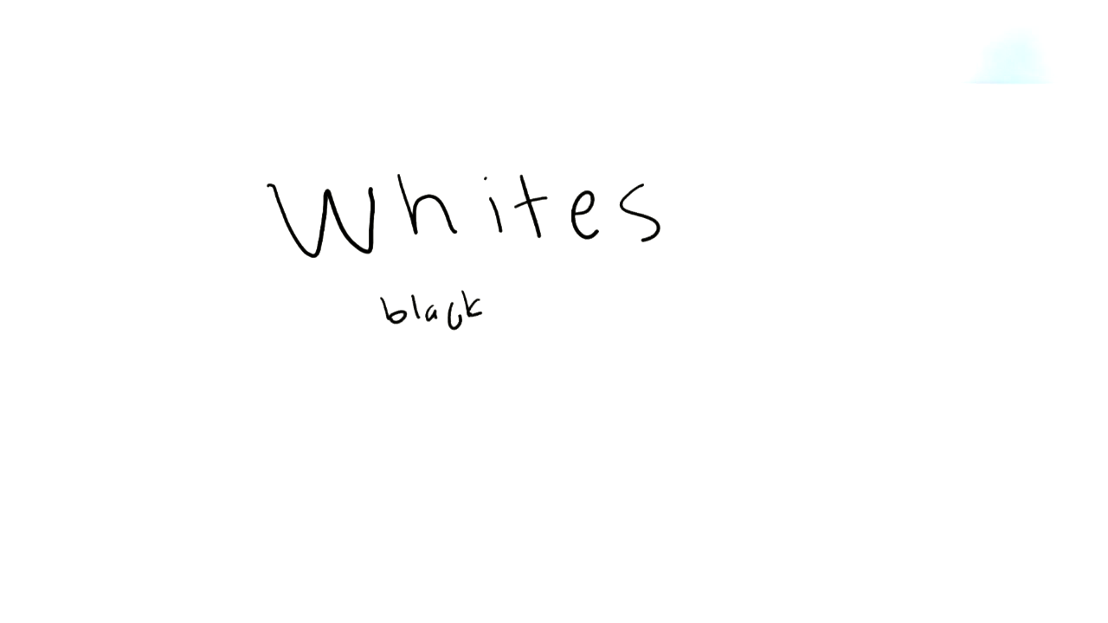
type("s")
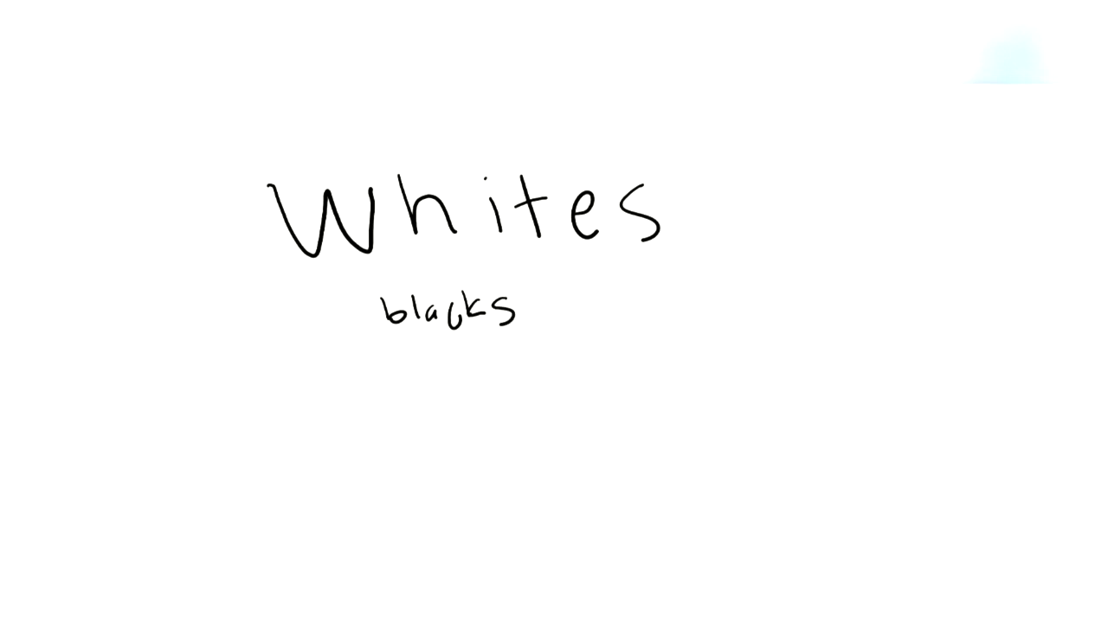
type("No")
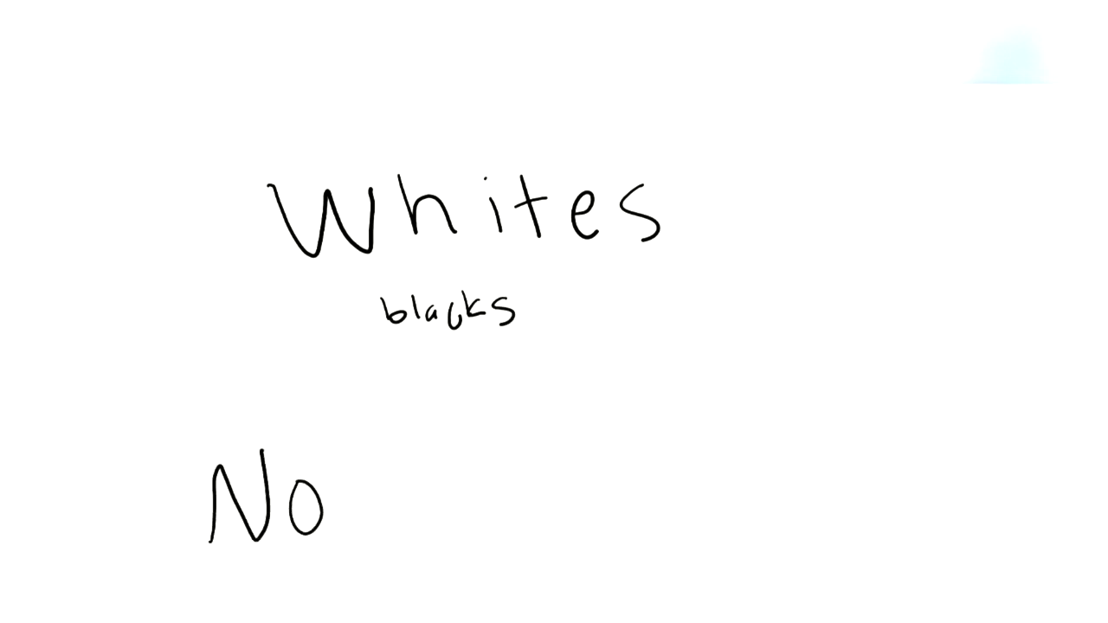
type("Ec")
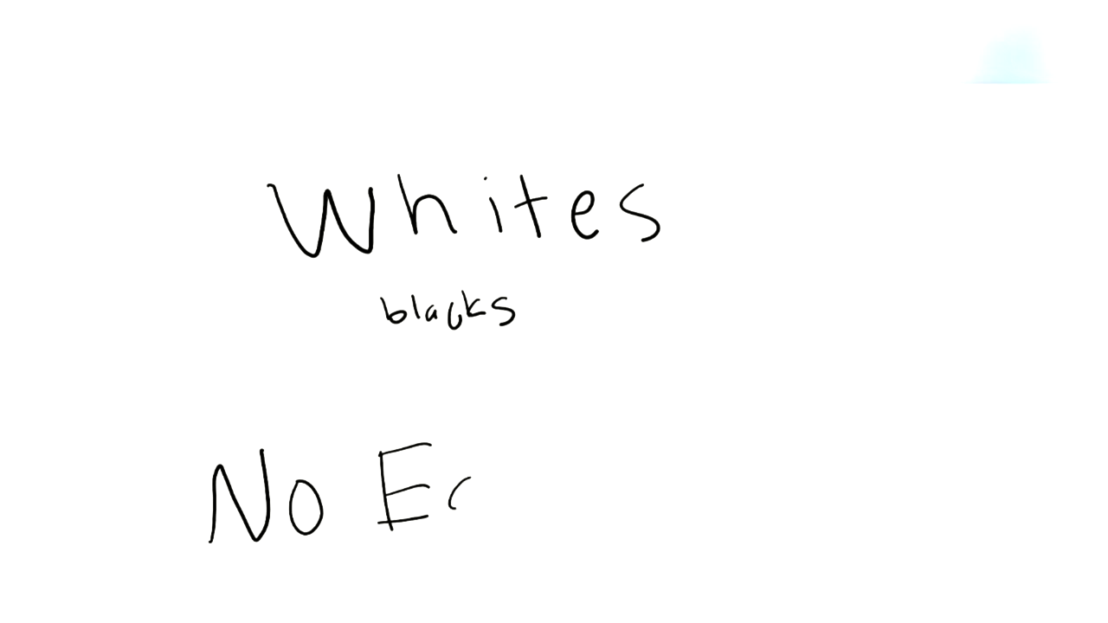
type("Equal")
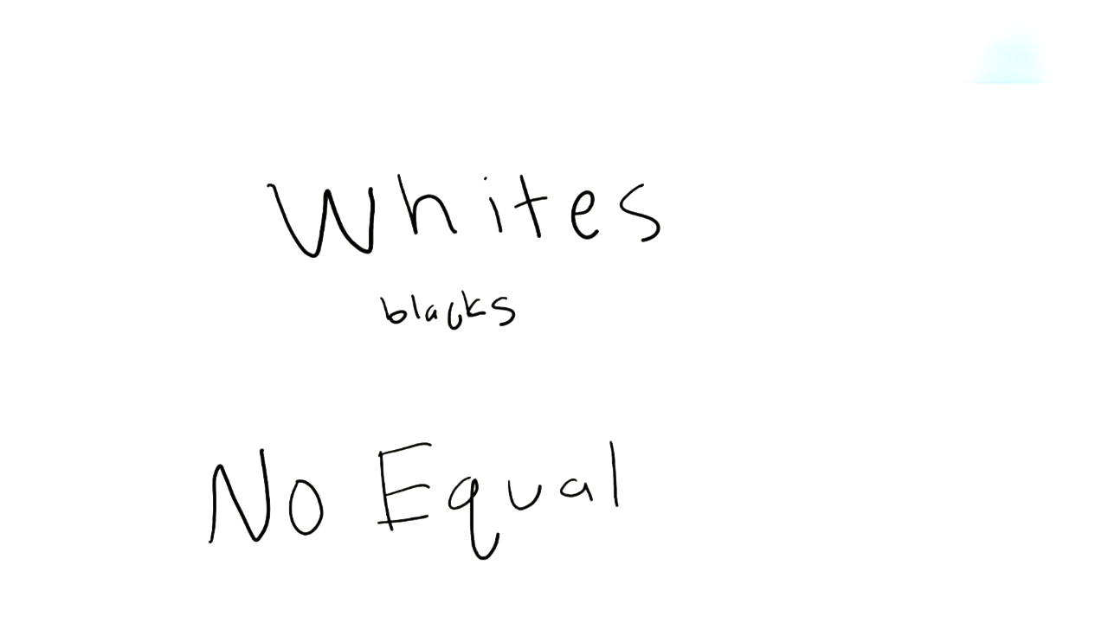
type("ity")
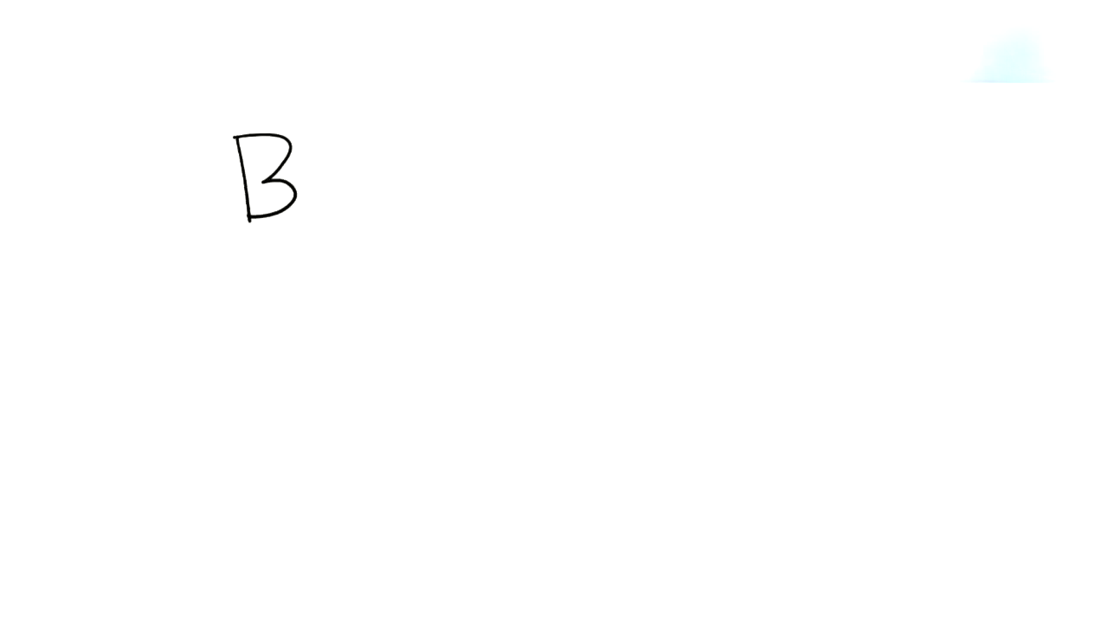
type("LACK")
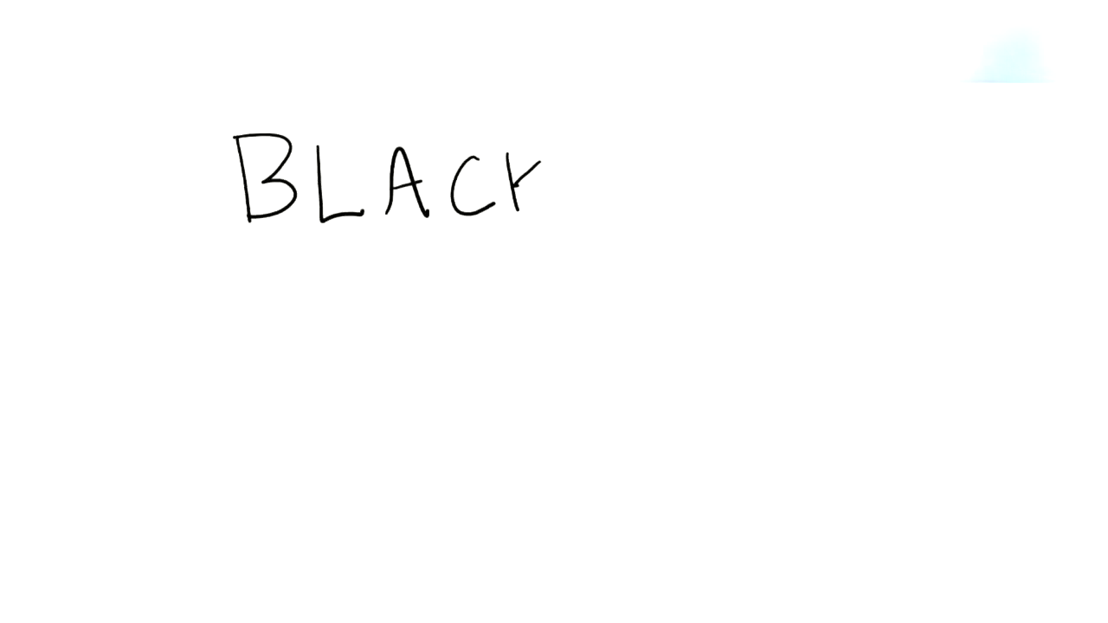
type("CODr")
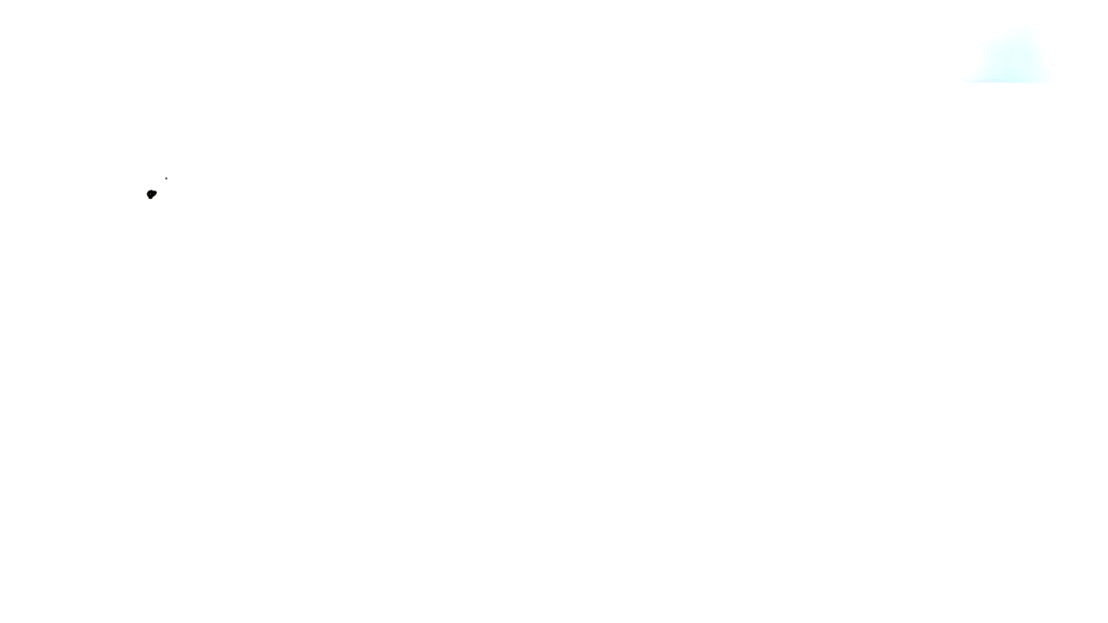
left_click_drag(152, 199, 419, 199)
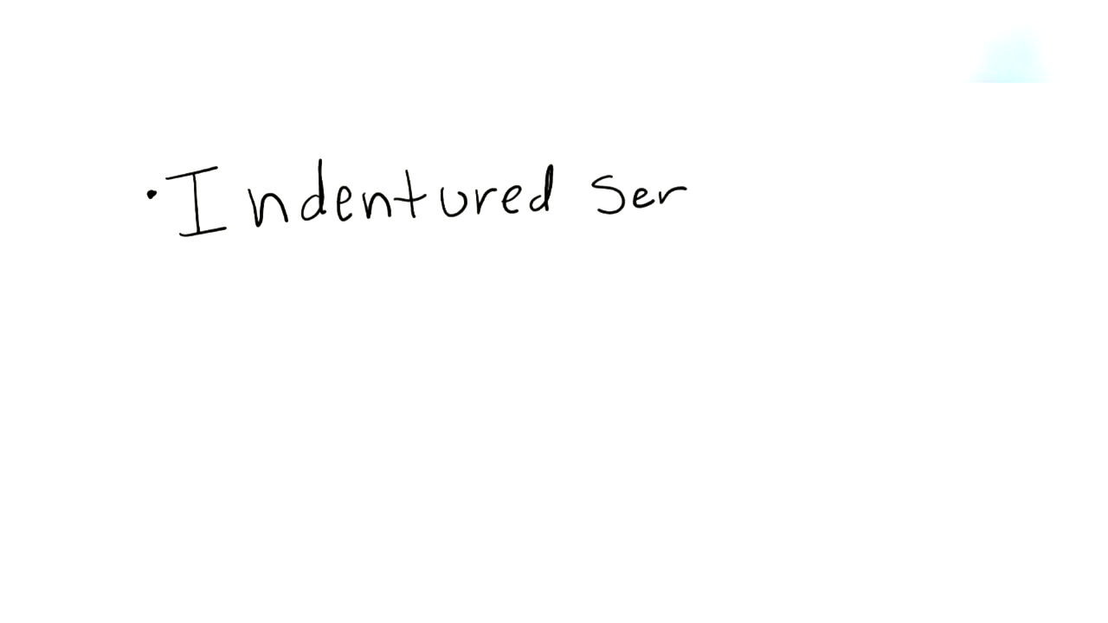
type("vitude")
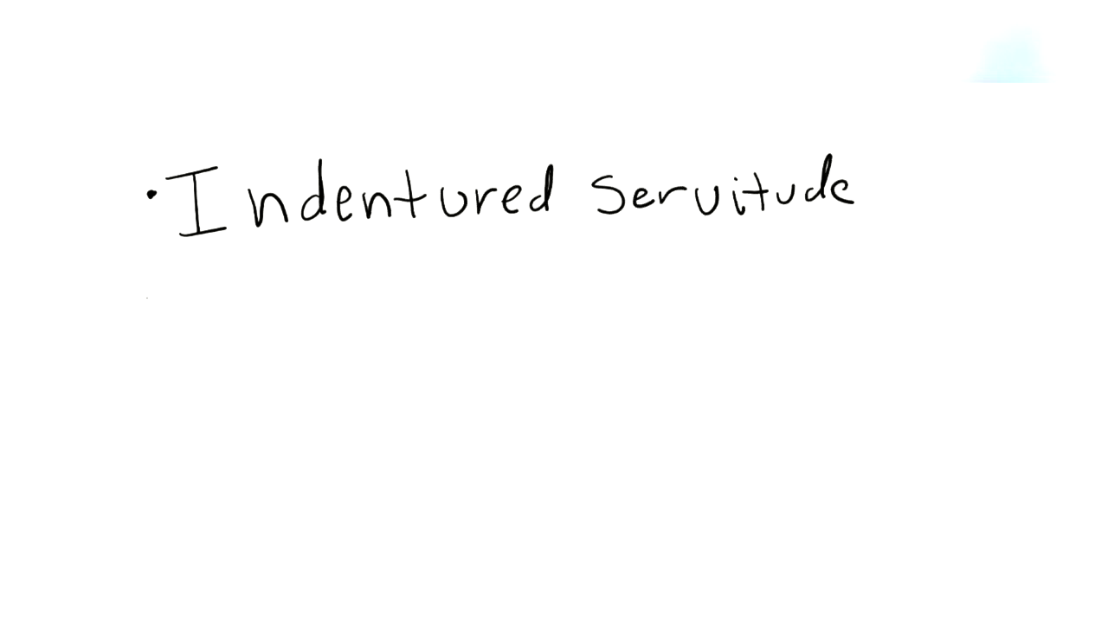
type("Labour")
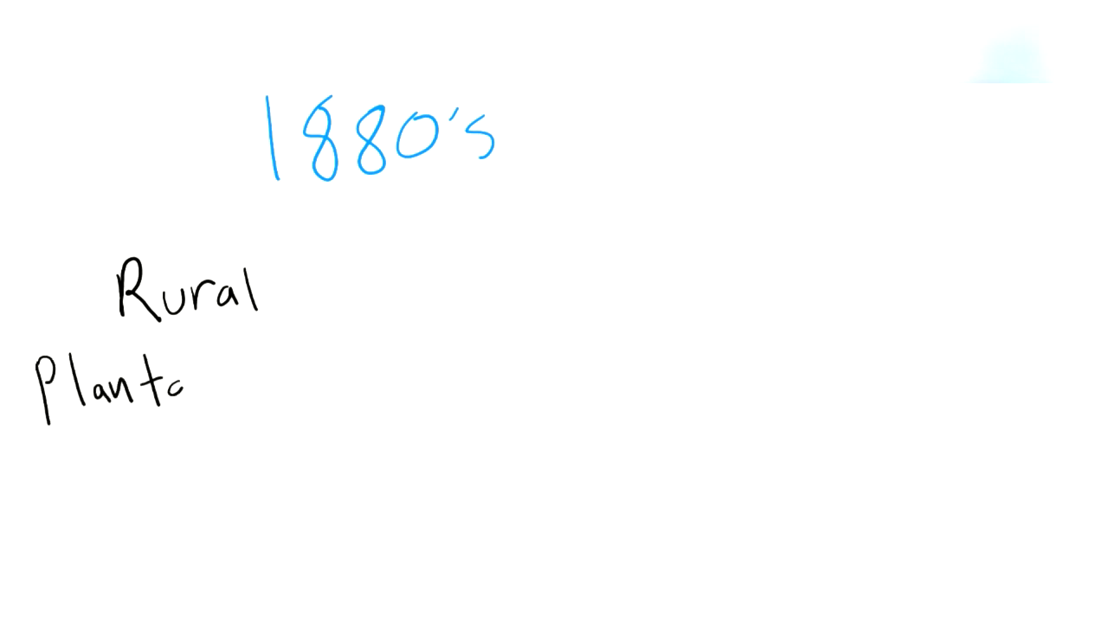
type("tion-")
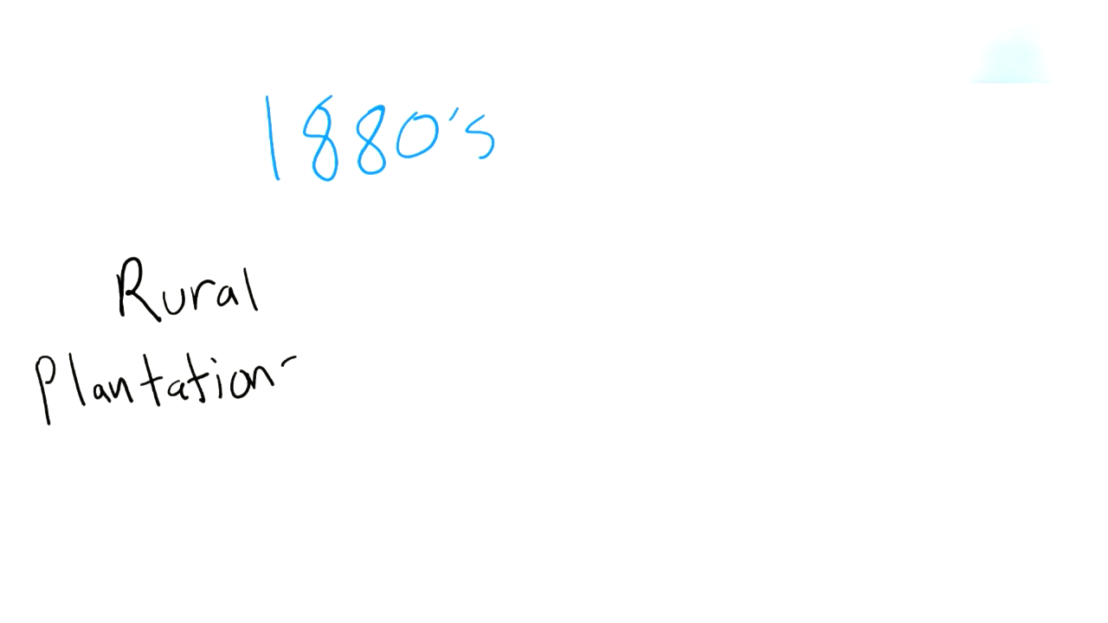
left_click_drag(294, 277, 761, 260)
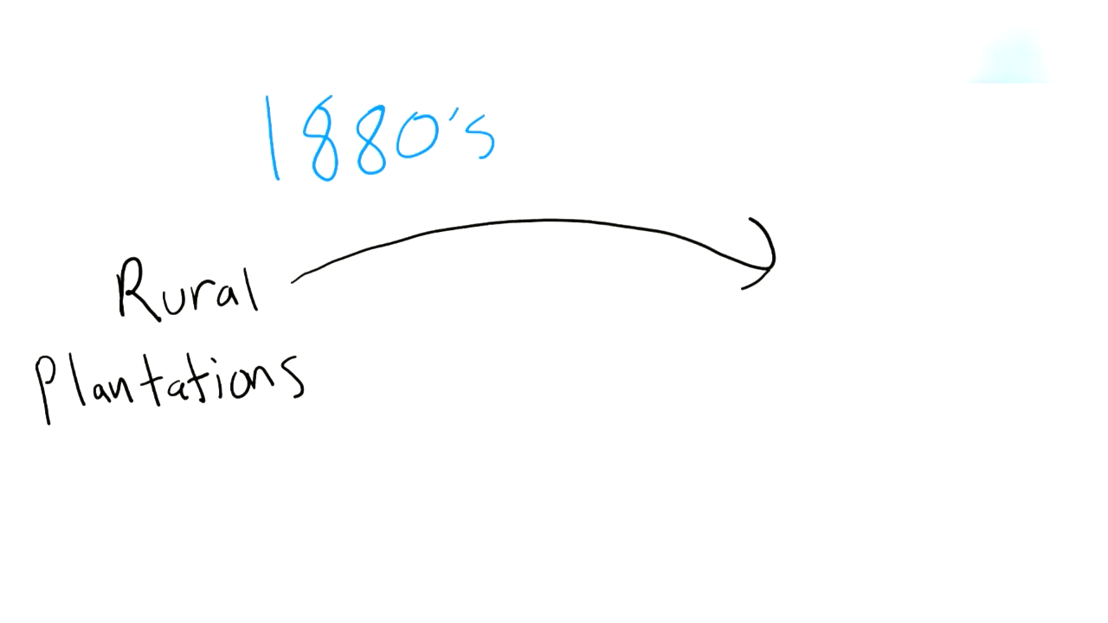
left_click_drag(312, 424, 761, 364)
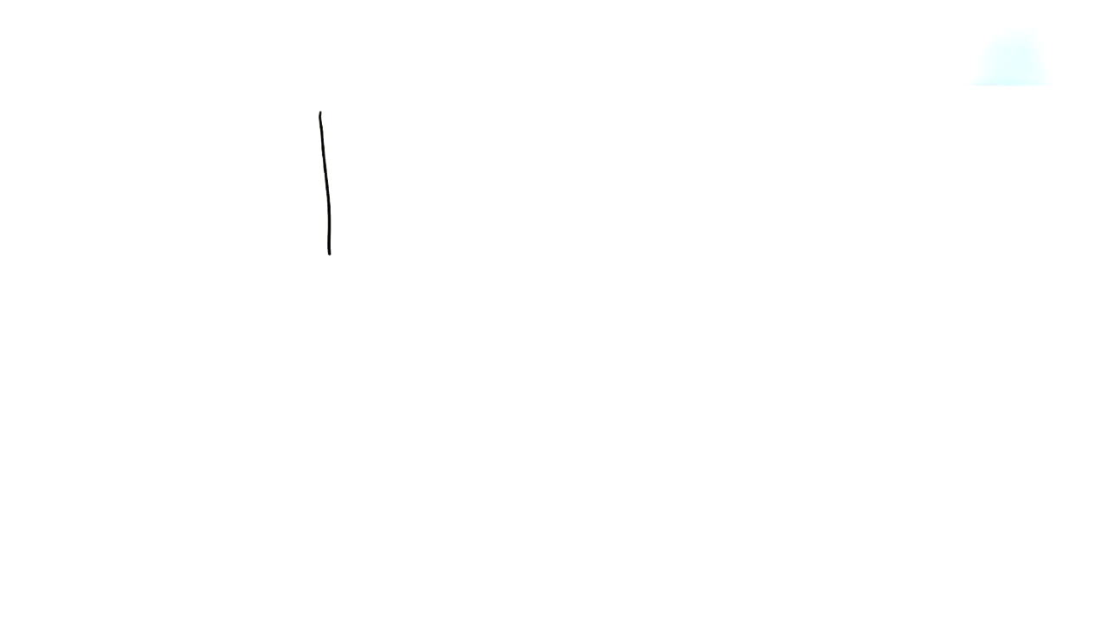
type("Blacks")
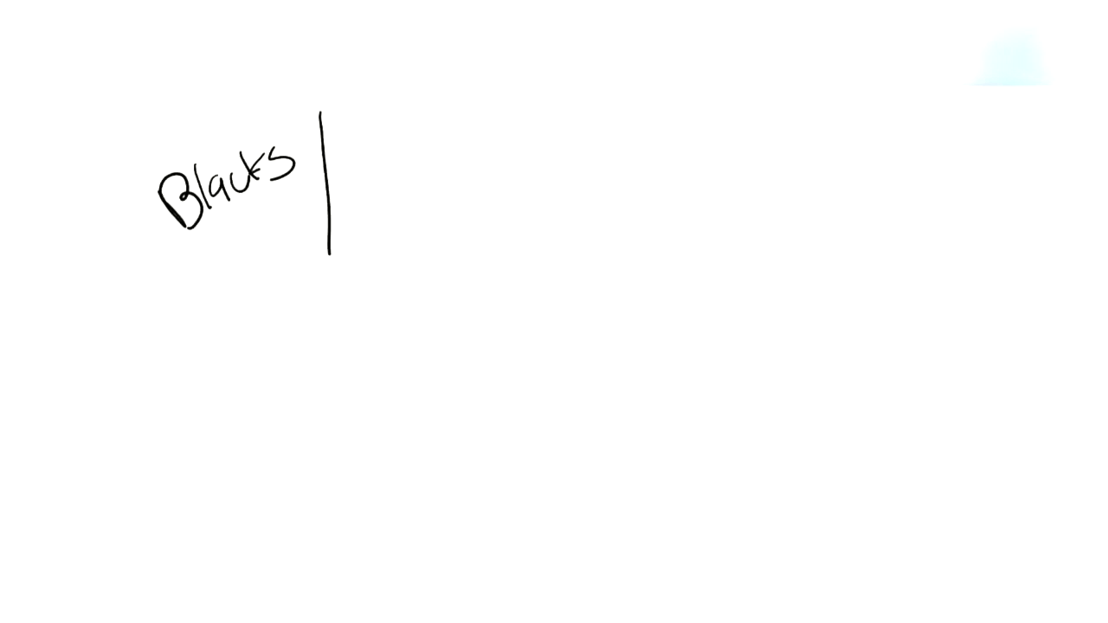
type("whites")
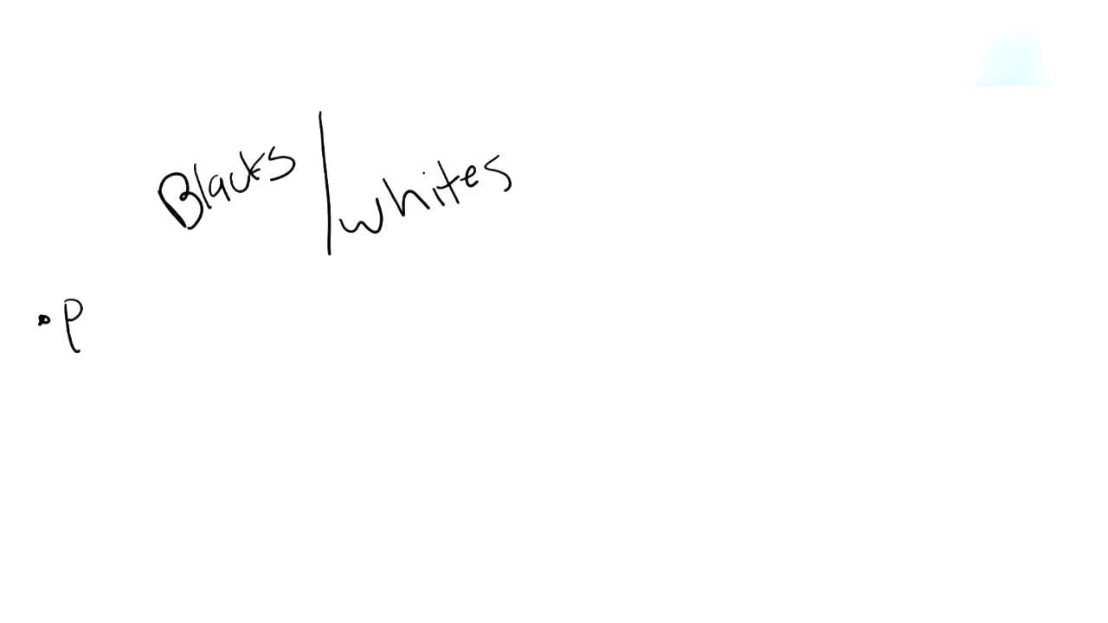
type("Parks")
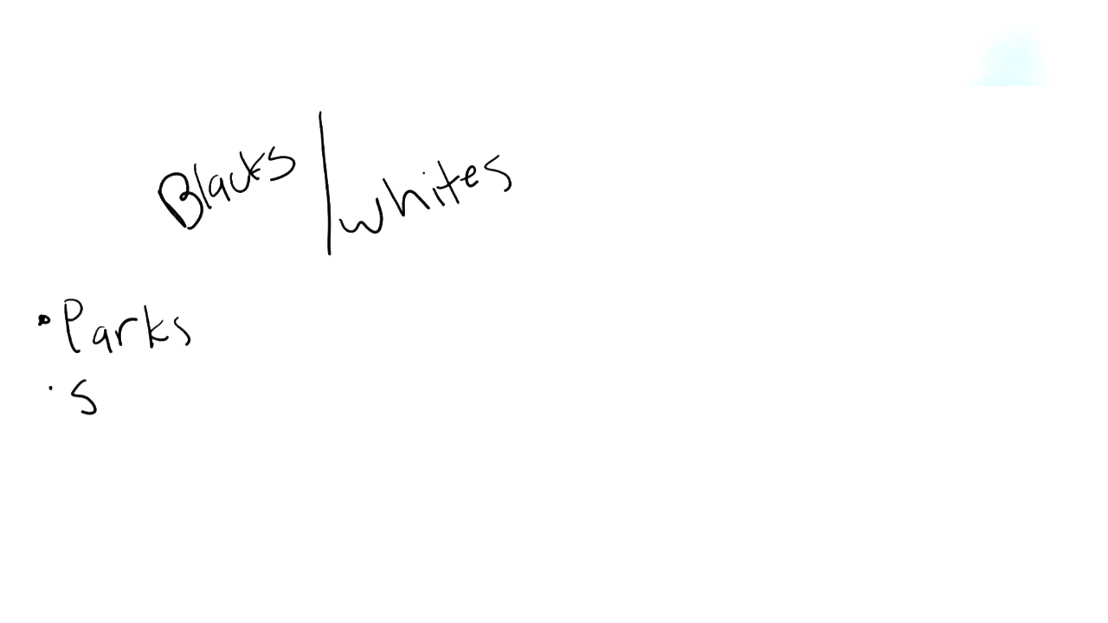
type("Schools")
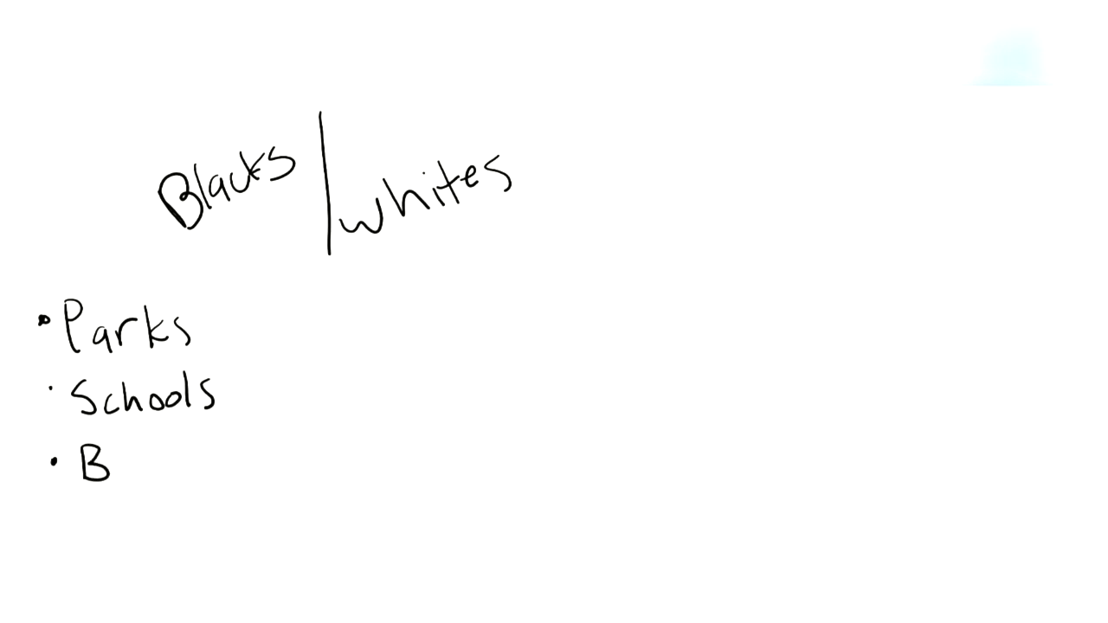
type("us lines")
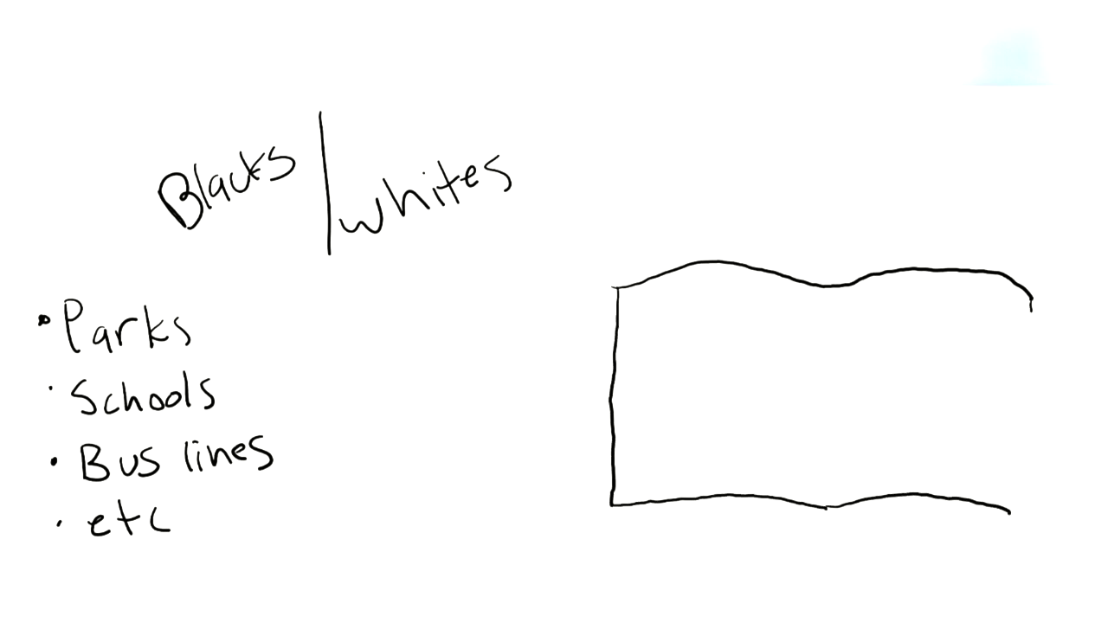
left_click_drag(828, 268, 827, 511)
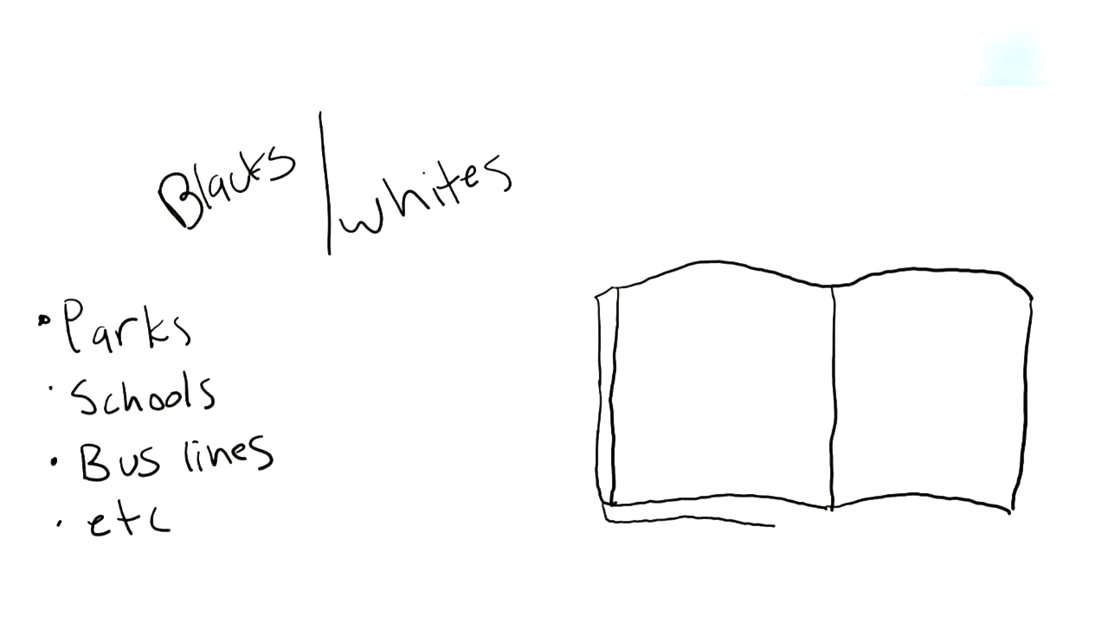
left_click_drag(657, 315, 701, 315)
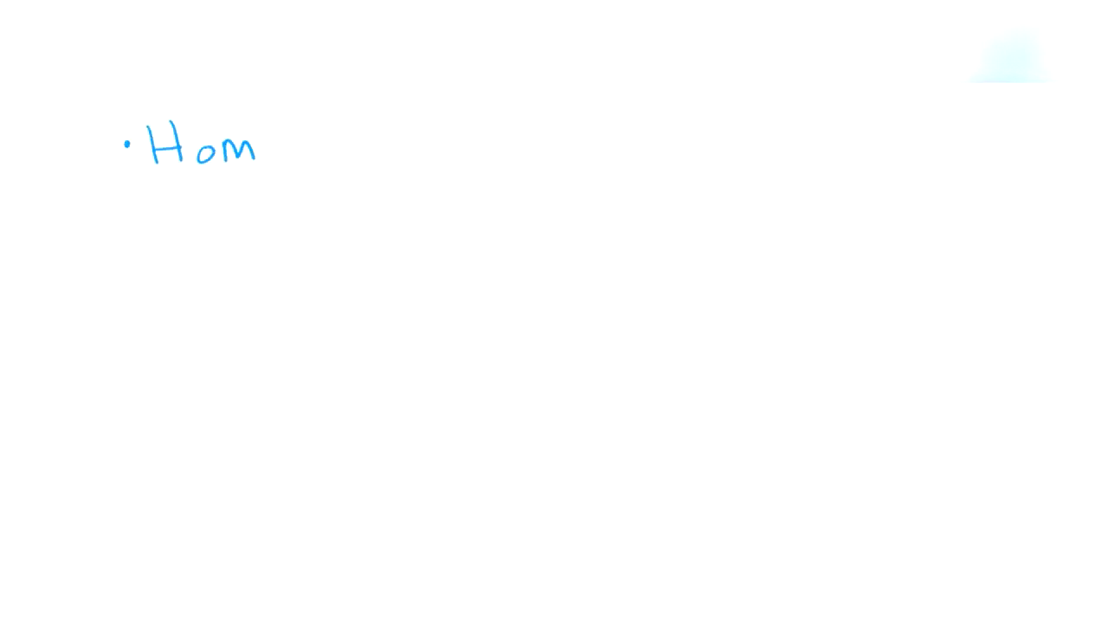
type("er Ple")
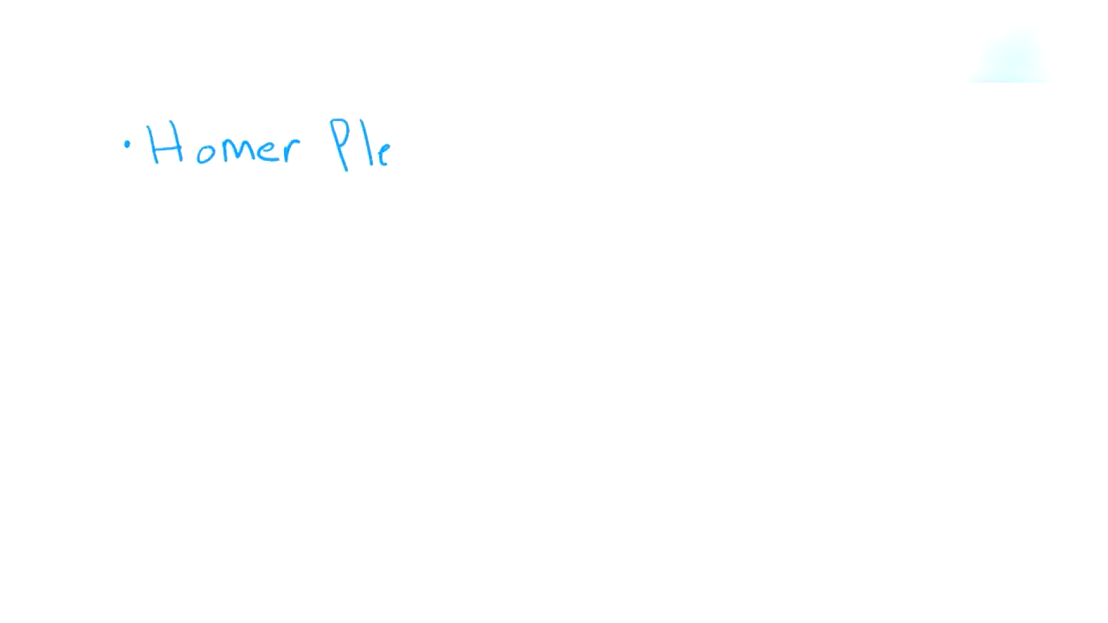
type("ssey")
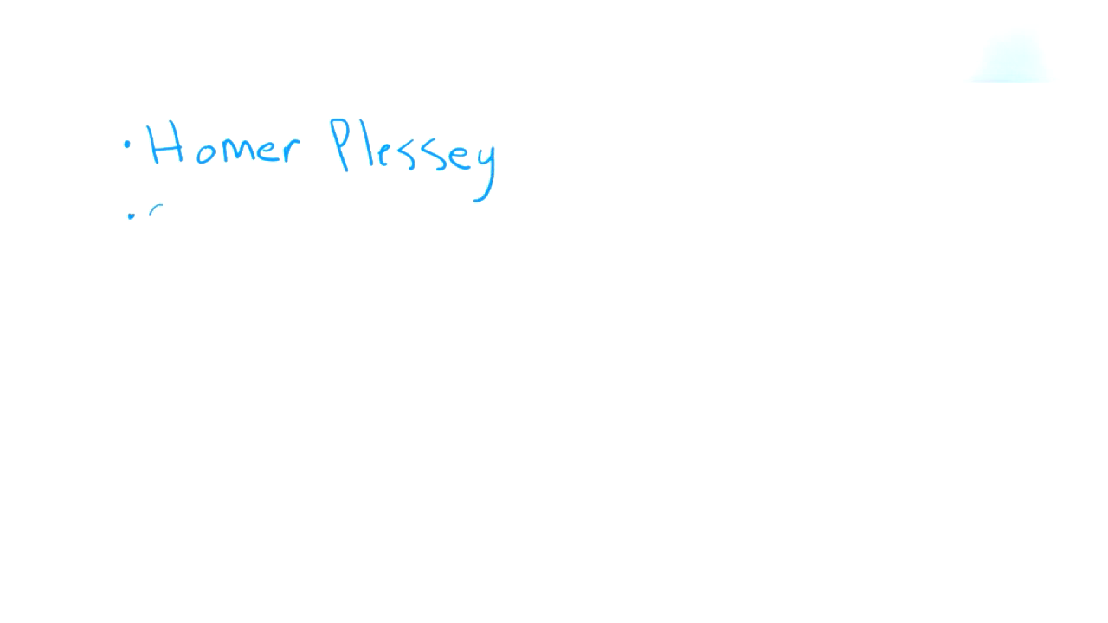
type("Seperate Cars")
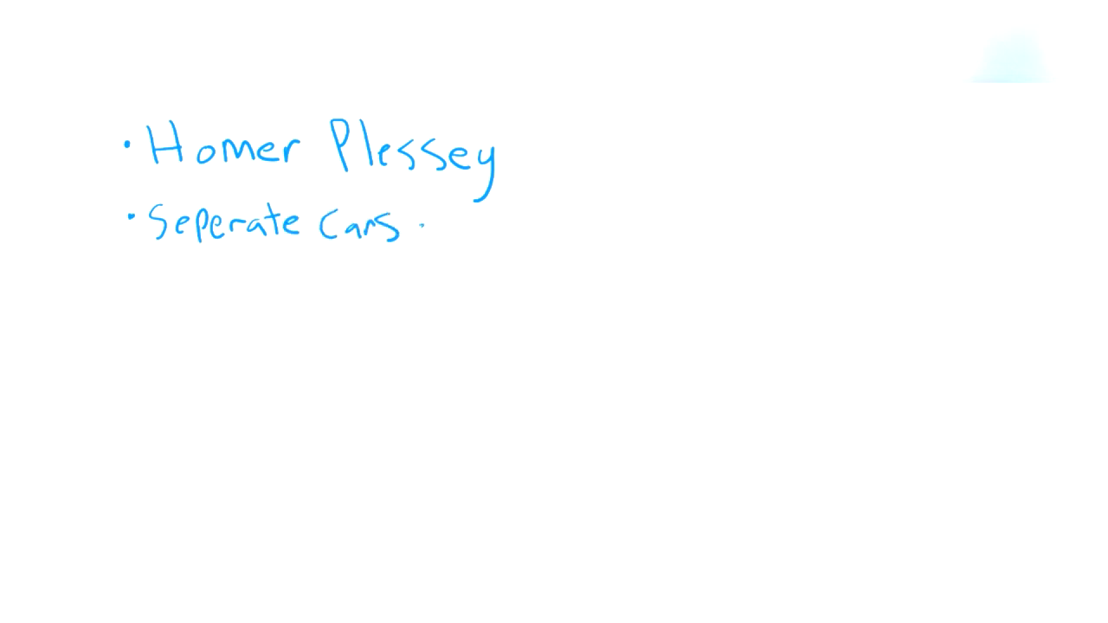
type("act")
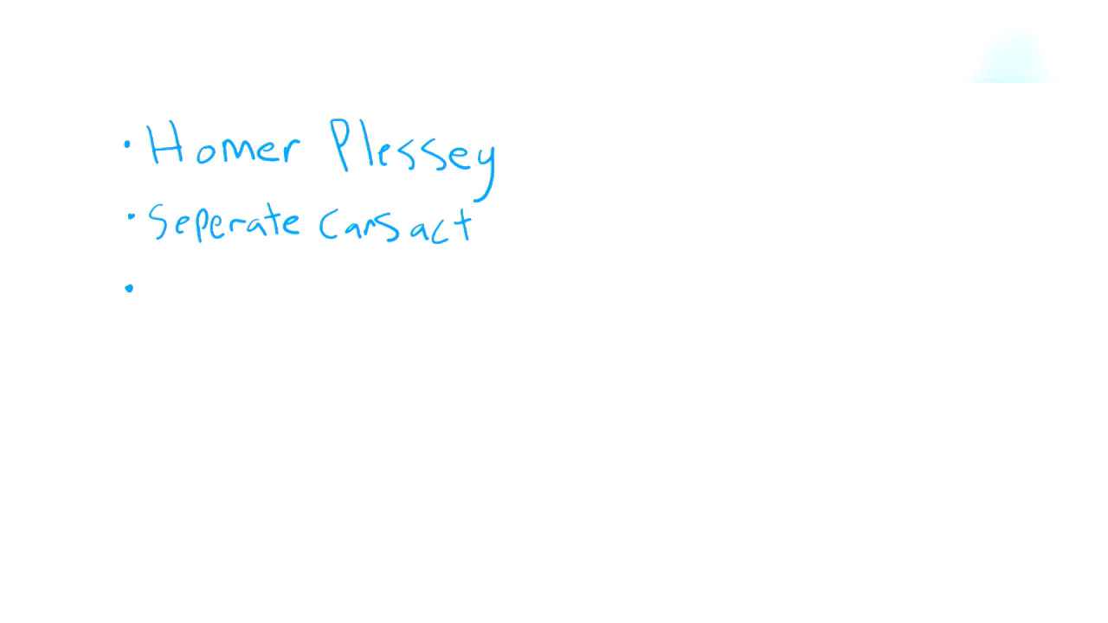
type("1896: \"")
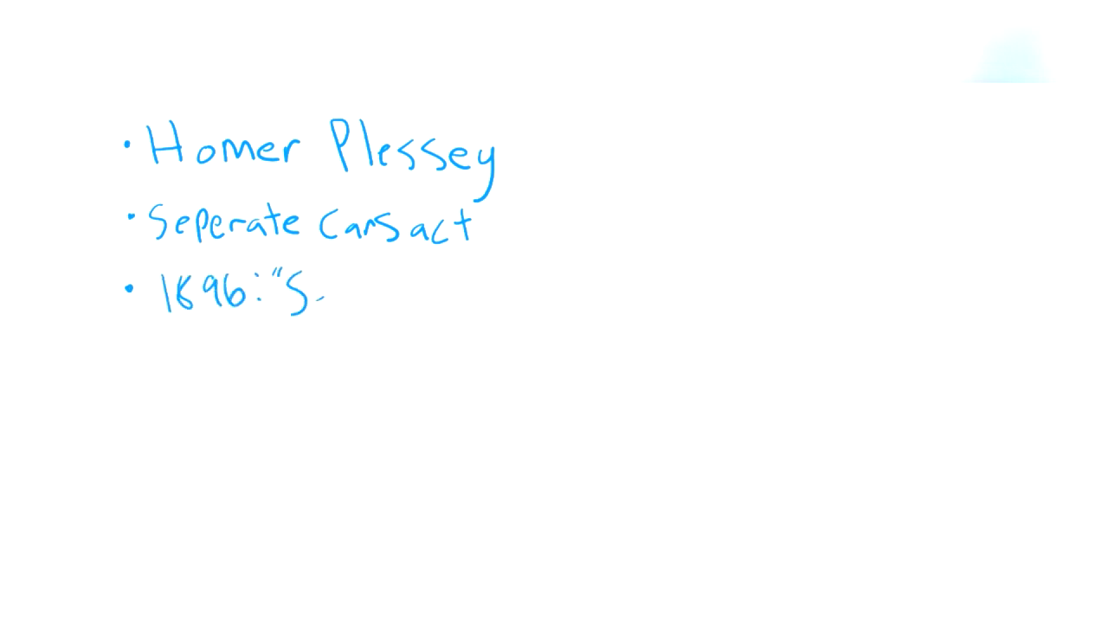
type("Seperat")
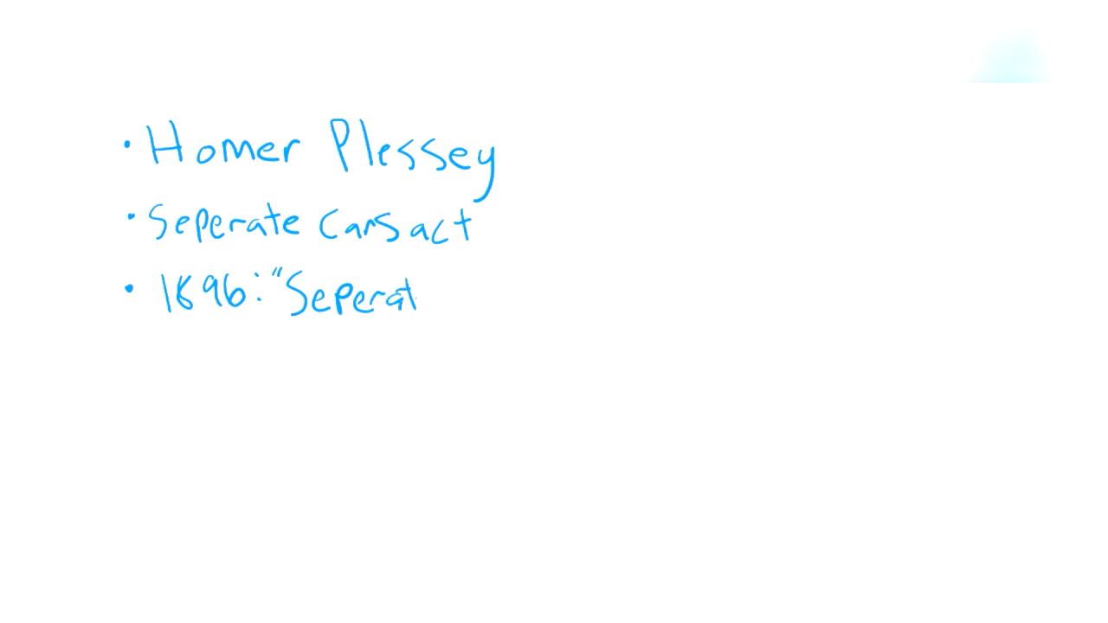
type("but")
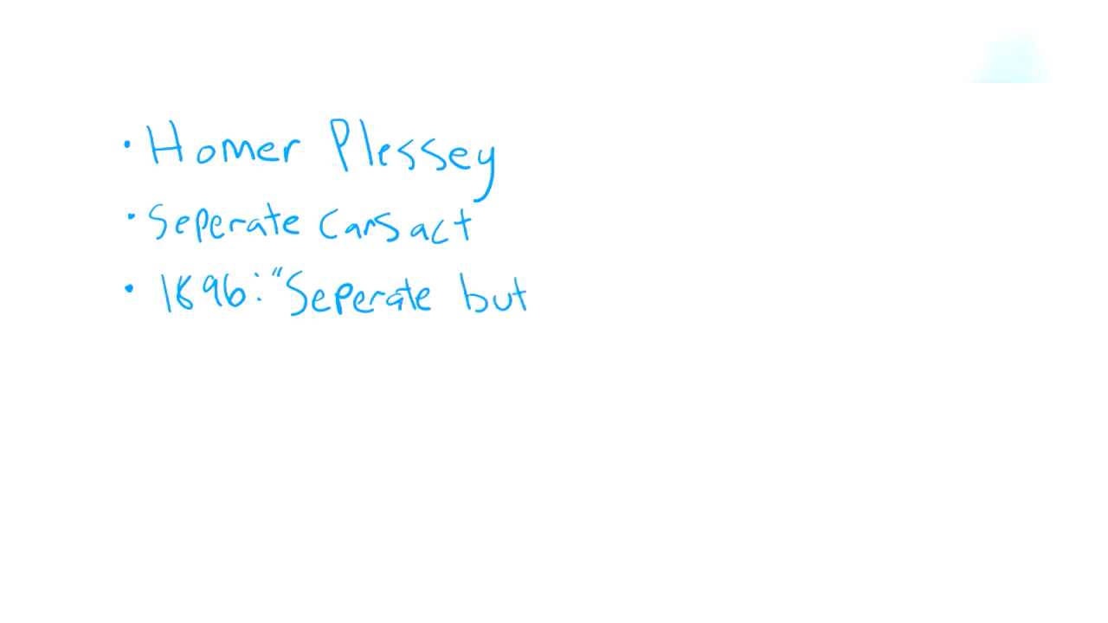
type("Equal")
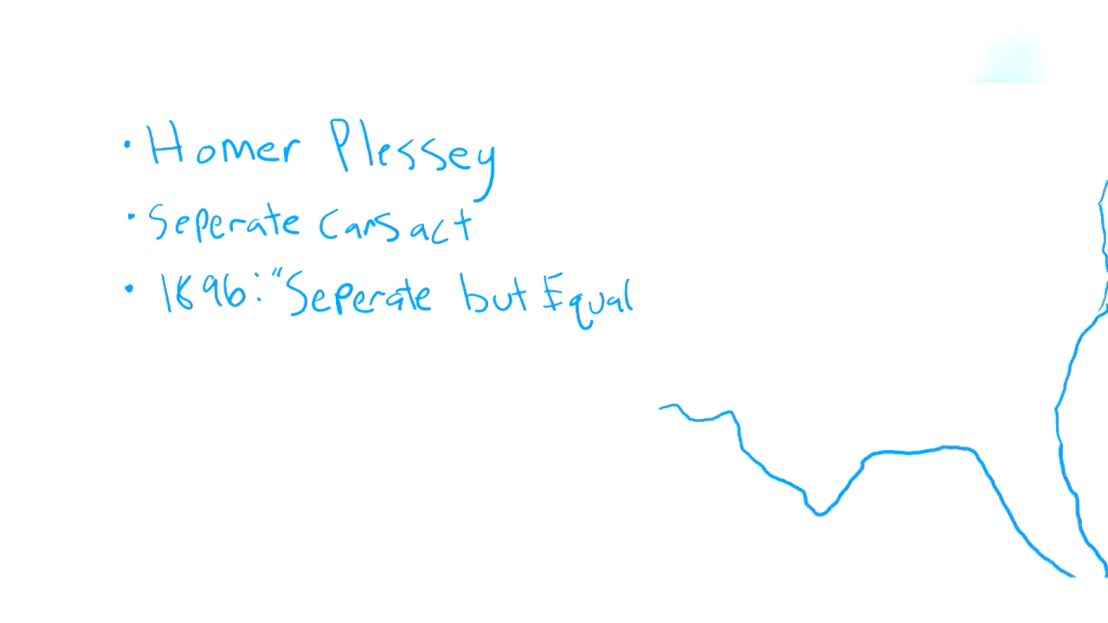
left_click_drag(706, 190, 1035, 138)
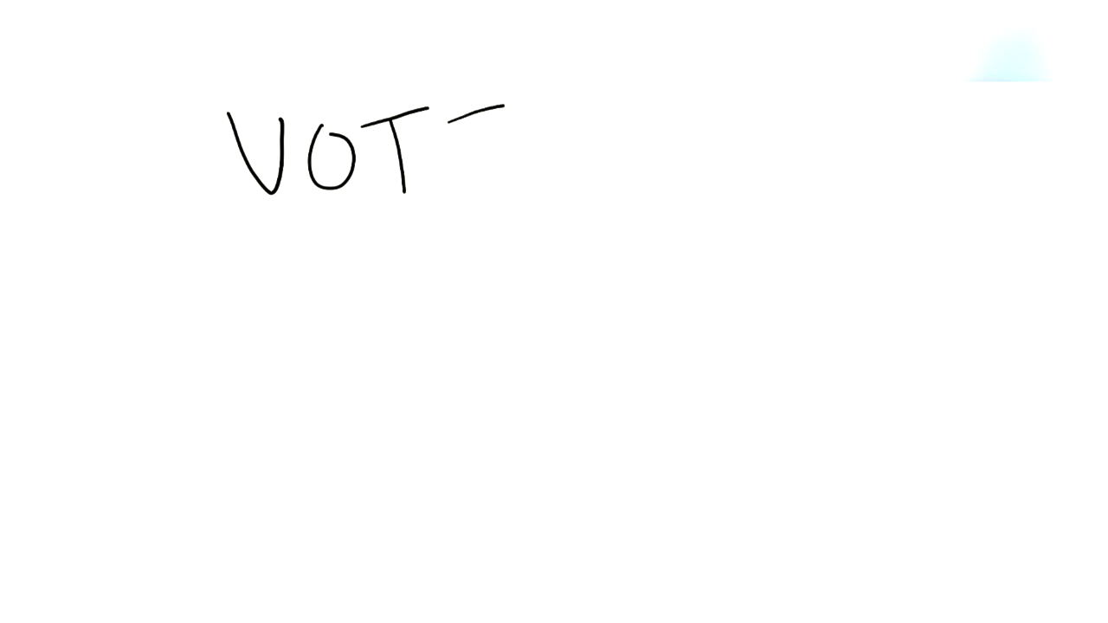
type("INC")
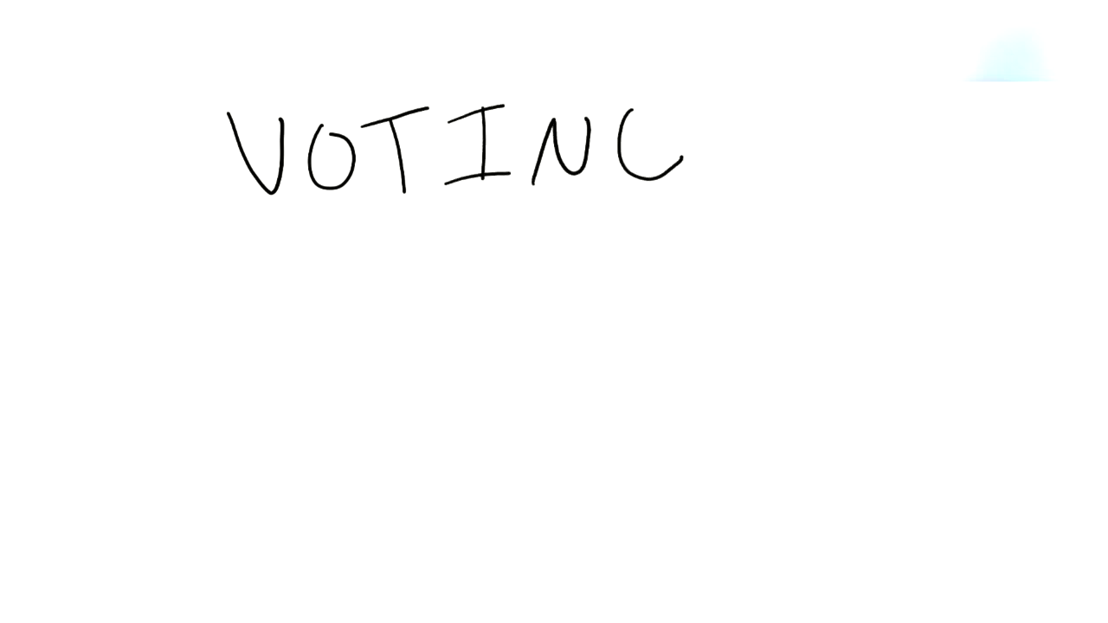
left_click_drag(239, 204, 667, 200)
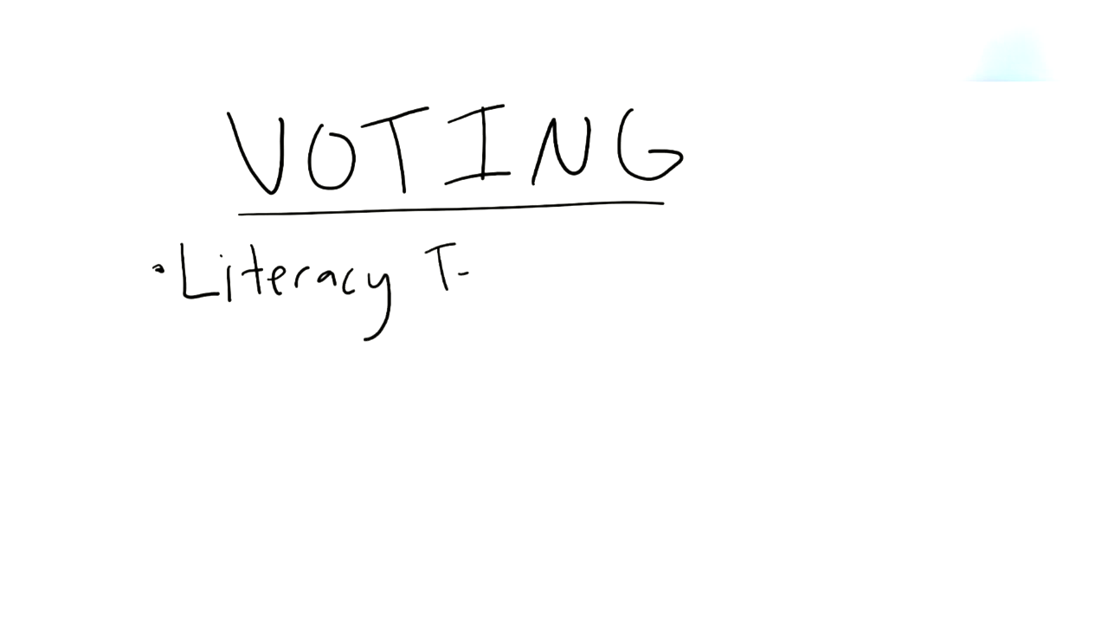
type("est")
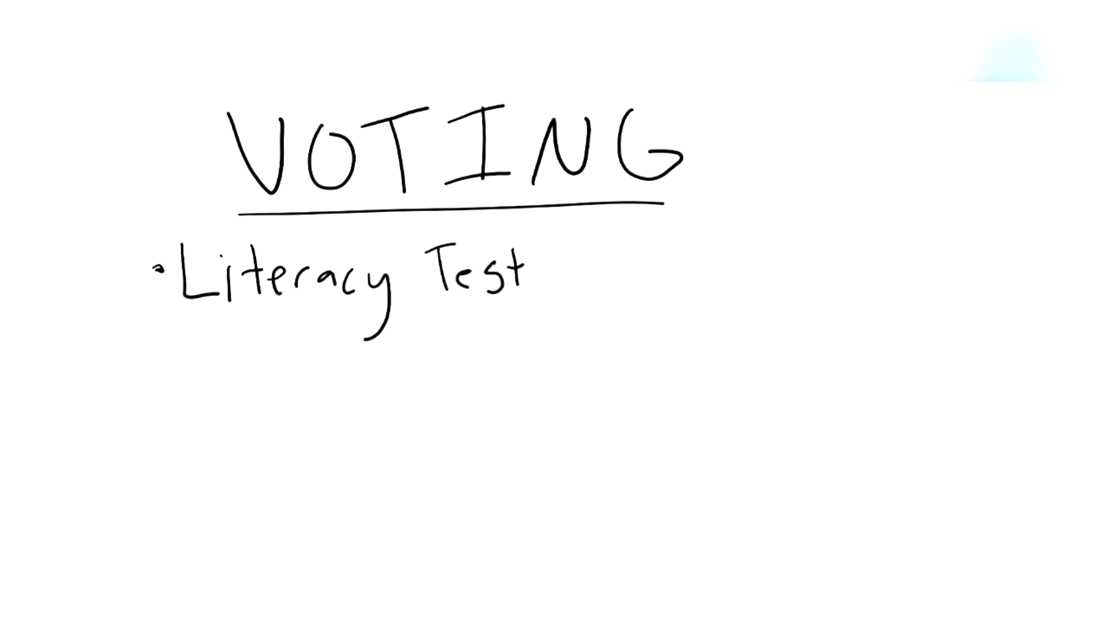
left_click(149, 387)
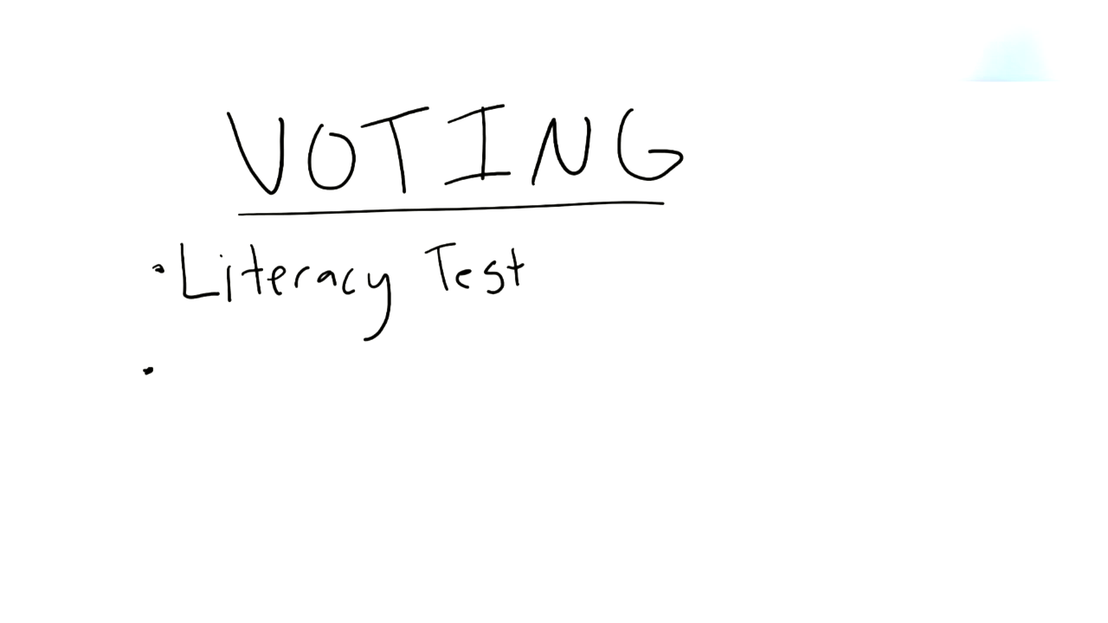
type("Poll")
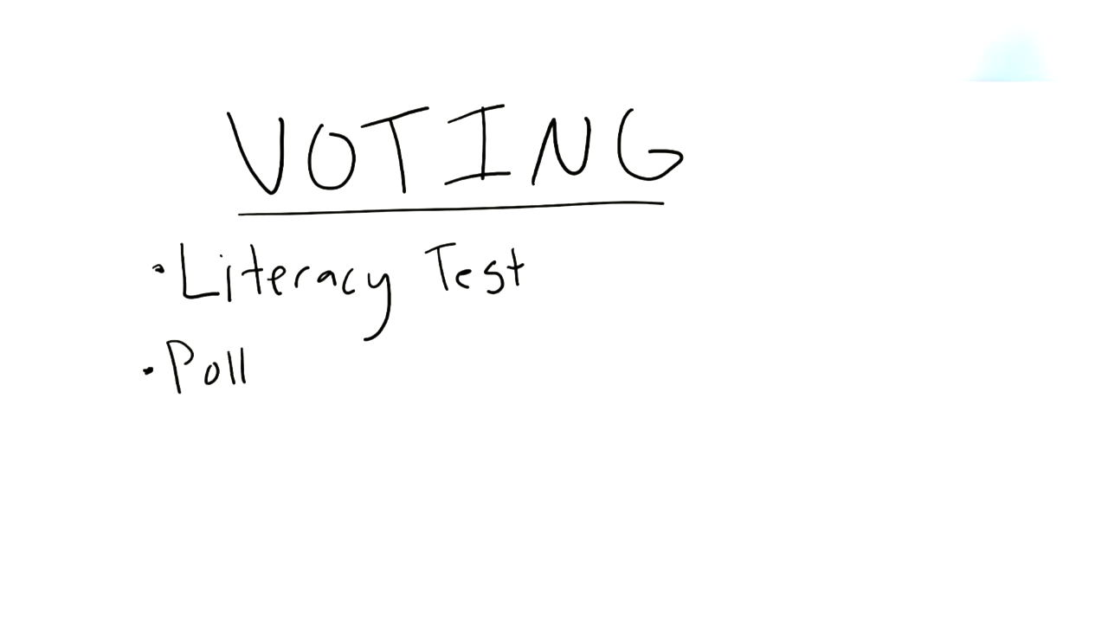
type("tax")
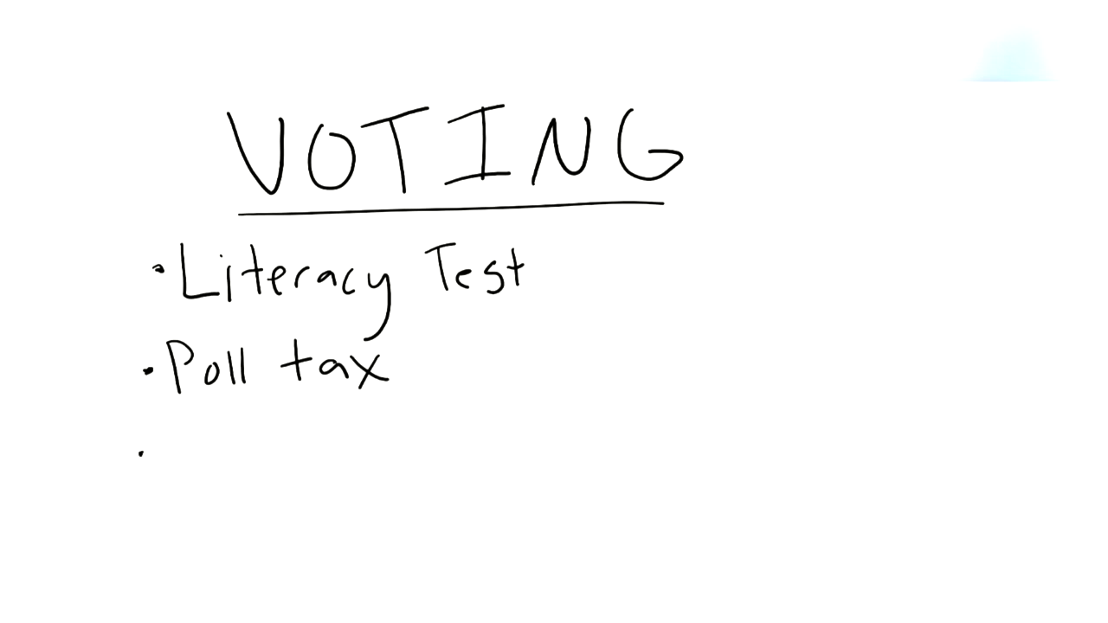
type("grand")
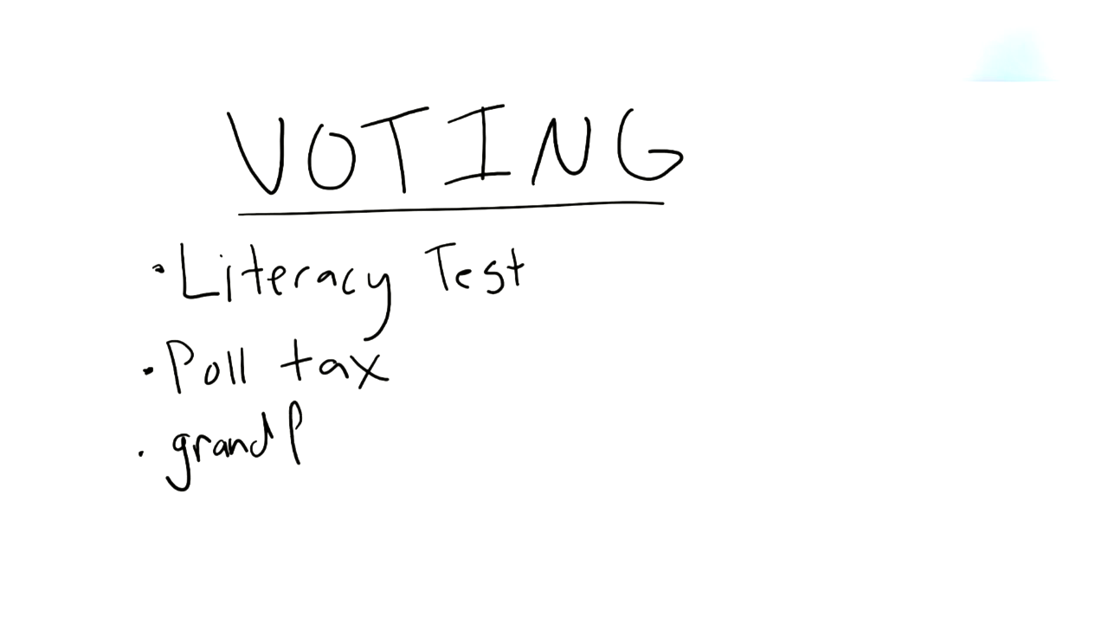
type("father Cla")
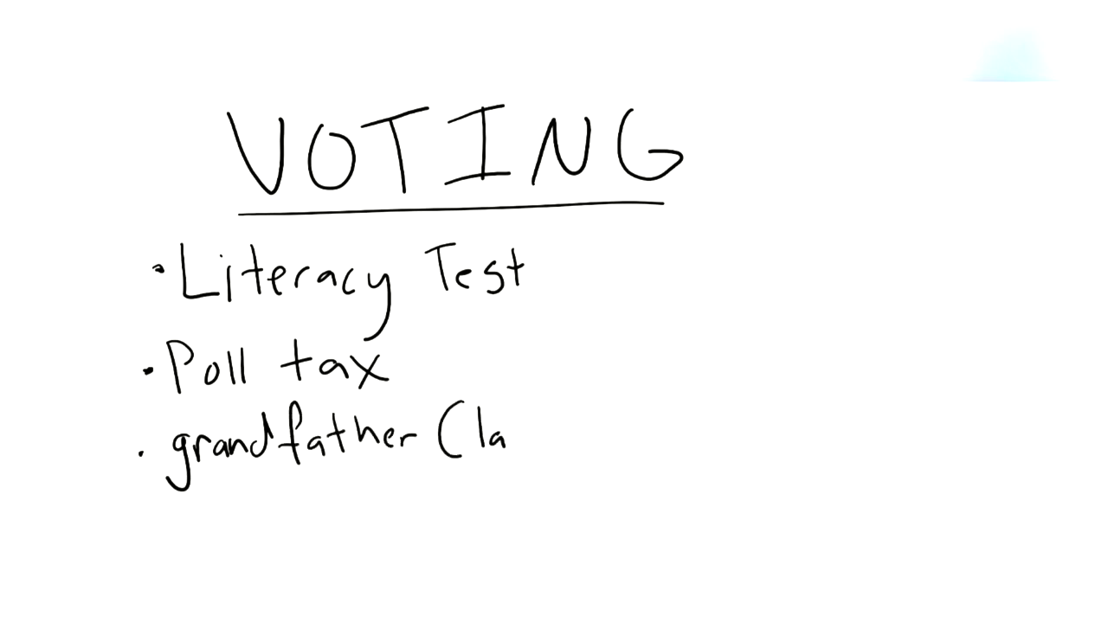
type("use")
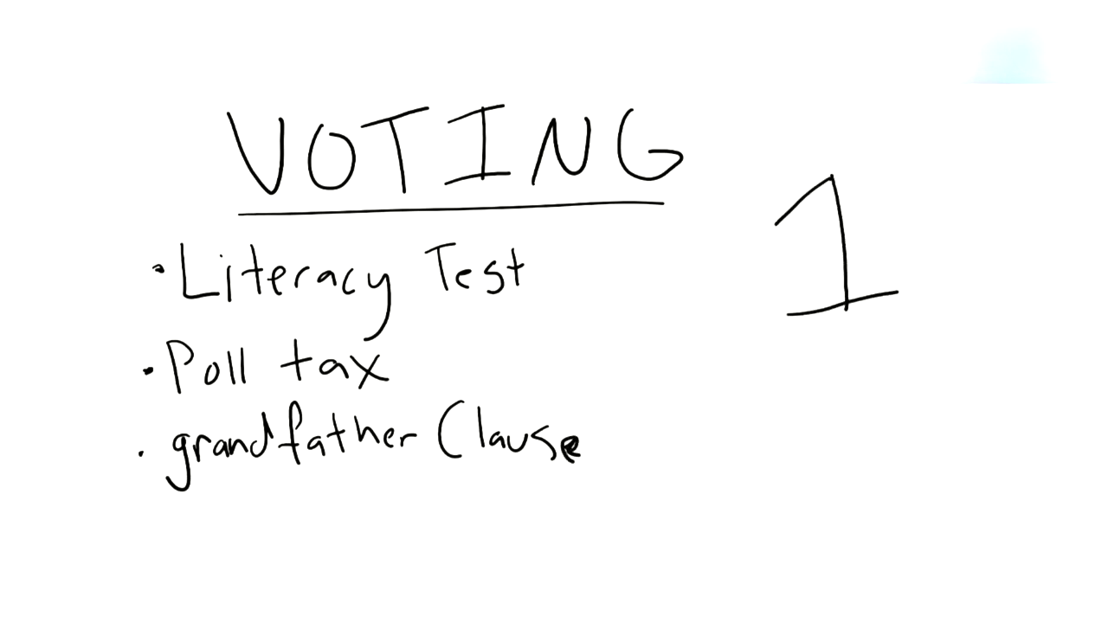
type("%")
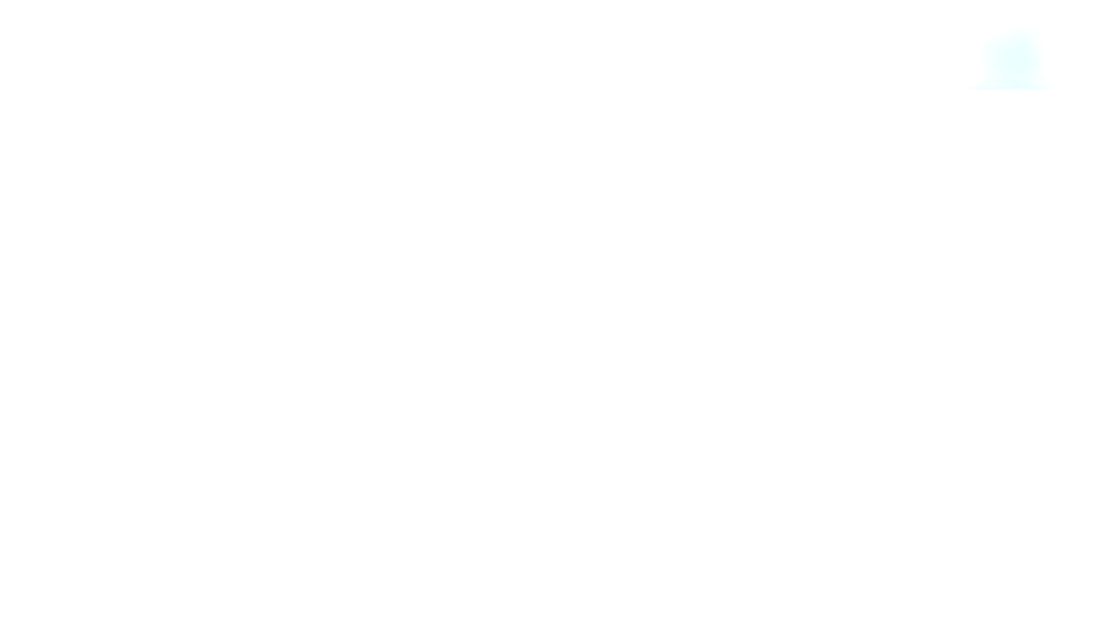
left_click_drag(147, 112, 303, 199)
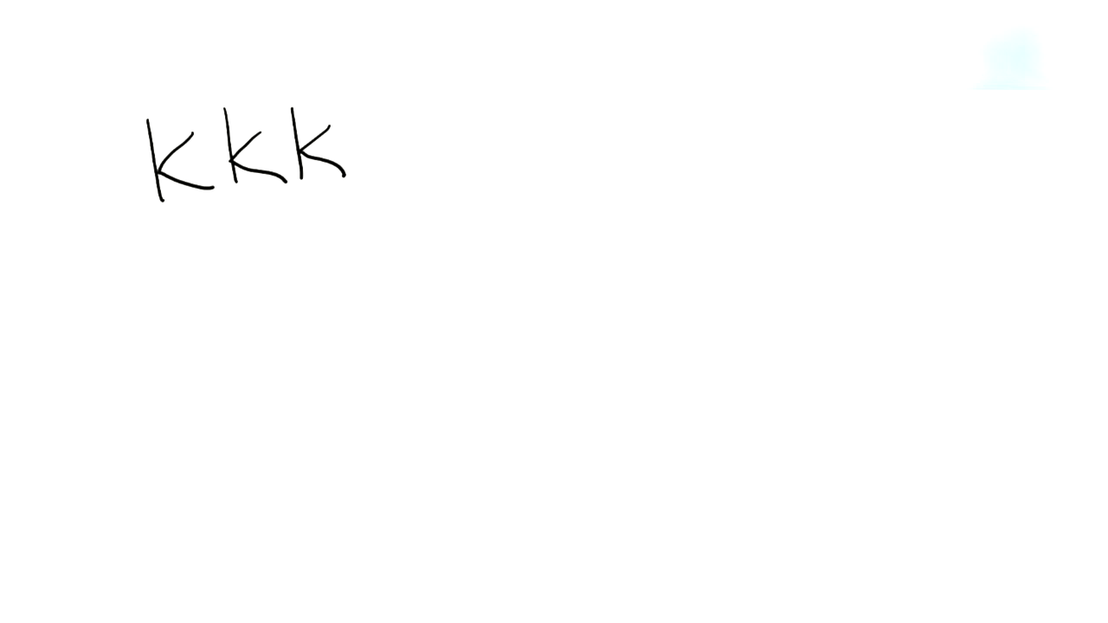
type("Lync")
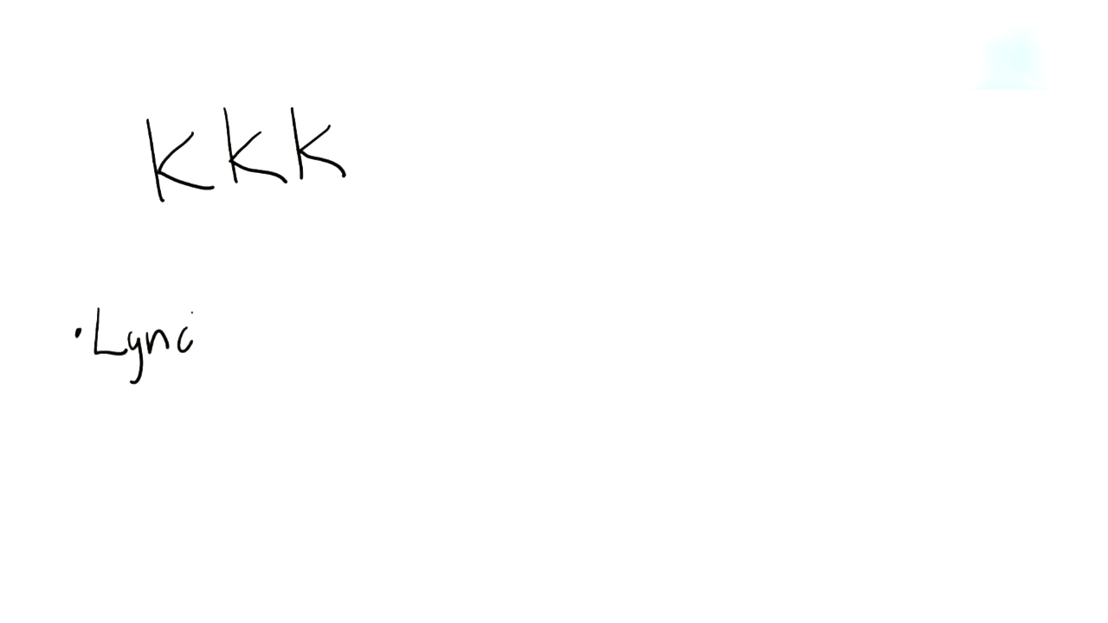
type("hings")
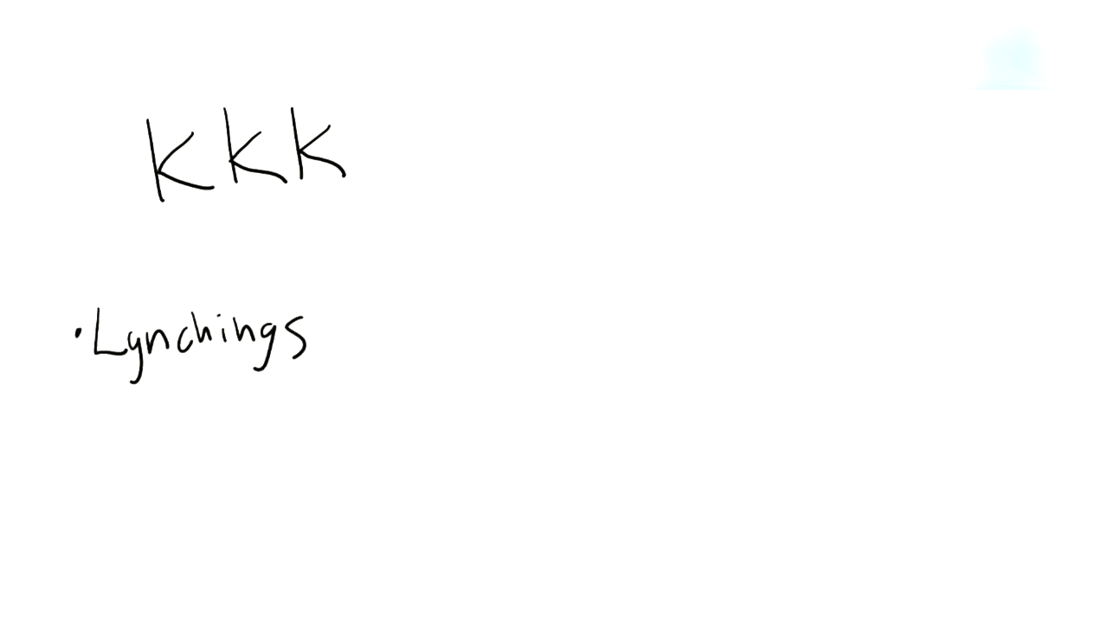
type("Hangings")
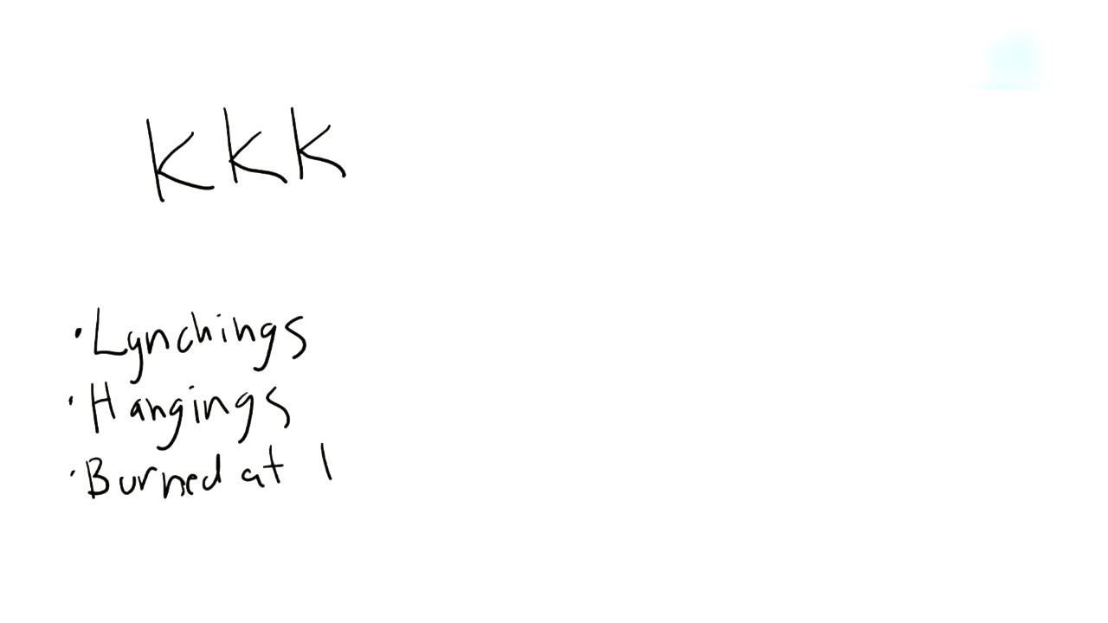
type("the Sta")
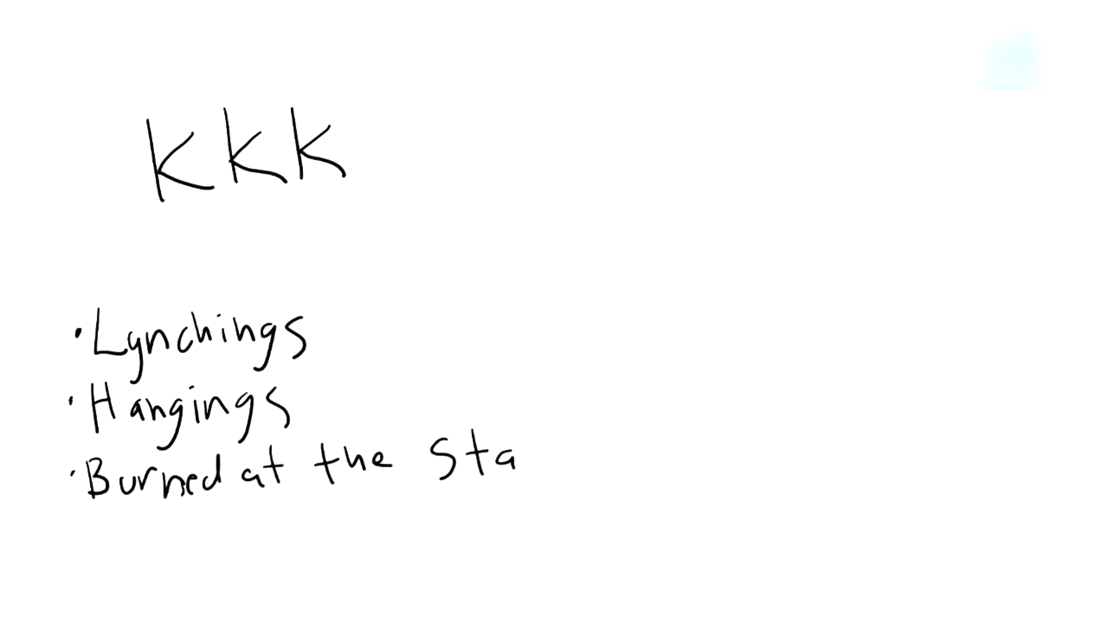
type("ke")
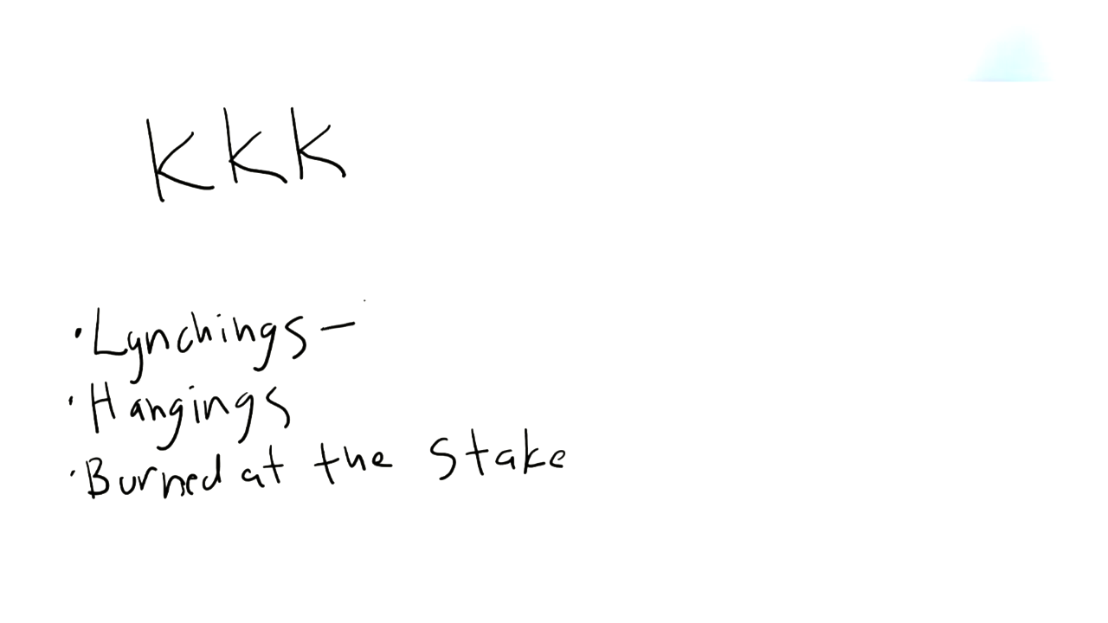
type("3,440")
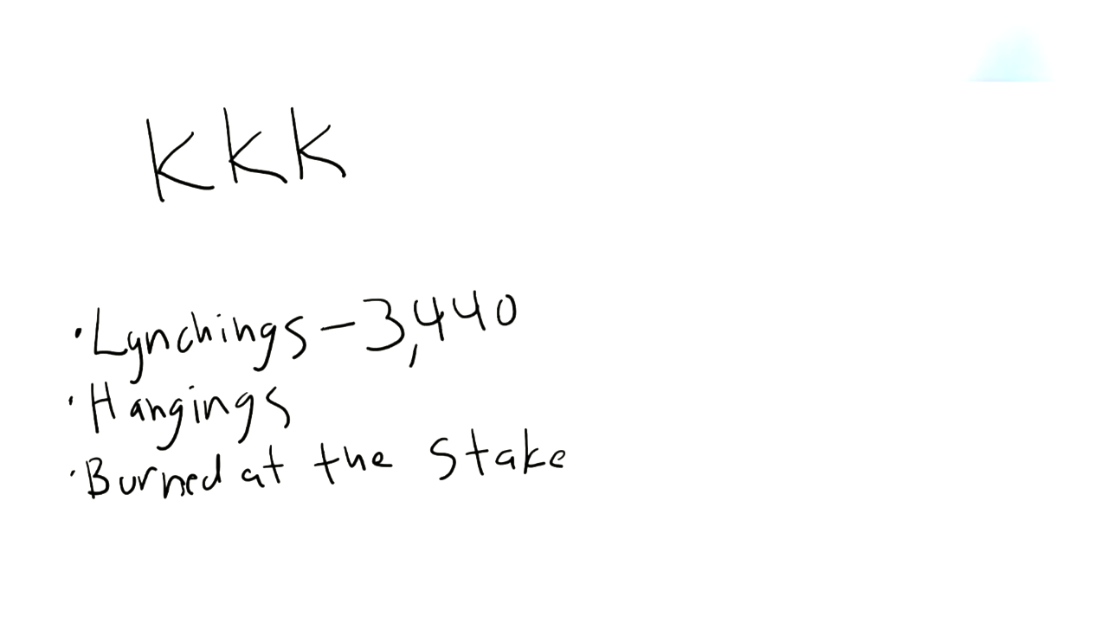
type("Red Summ")
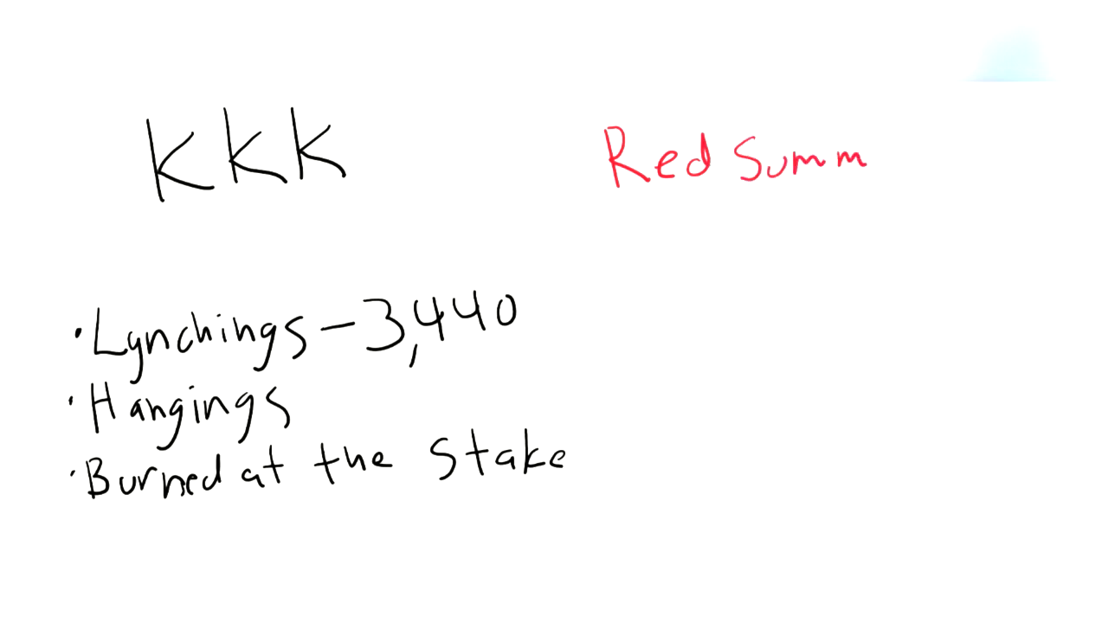
type("er 1919")
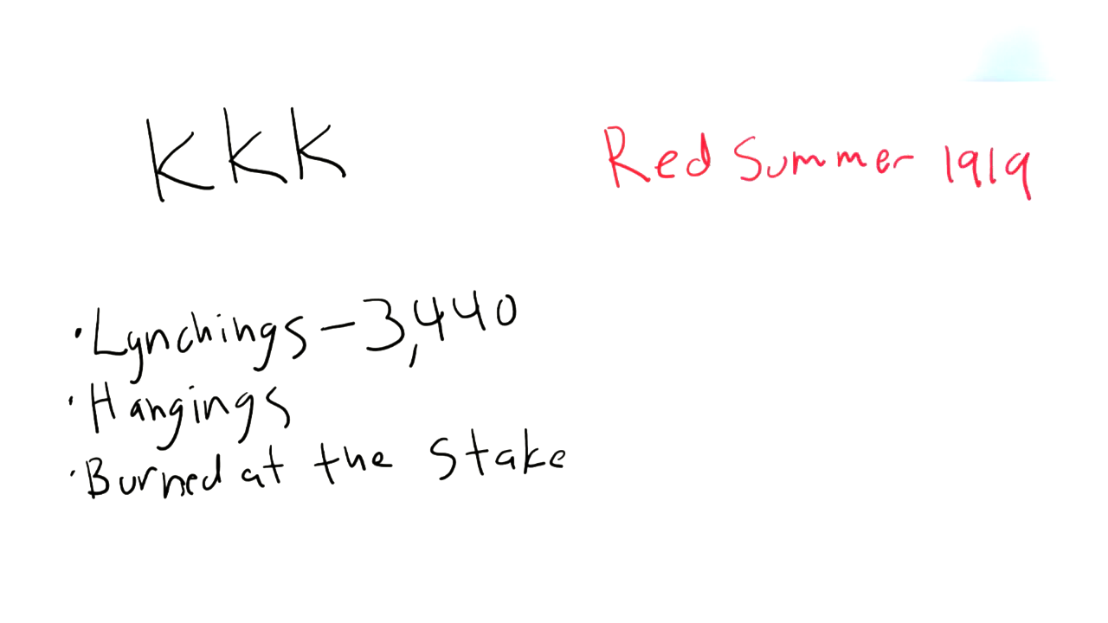
type("25")
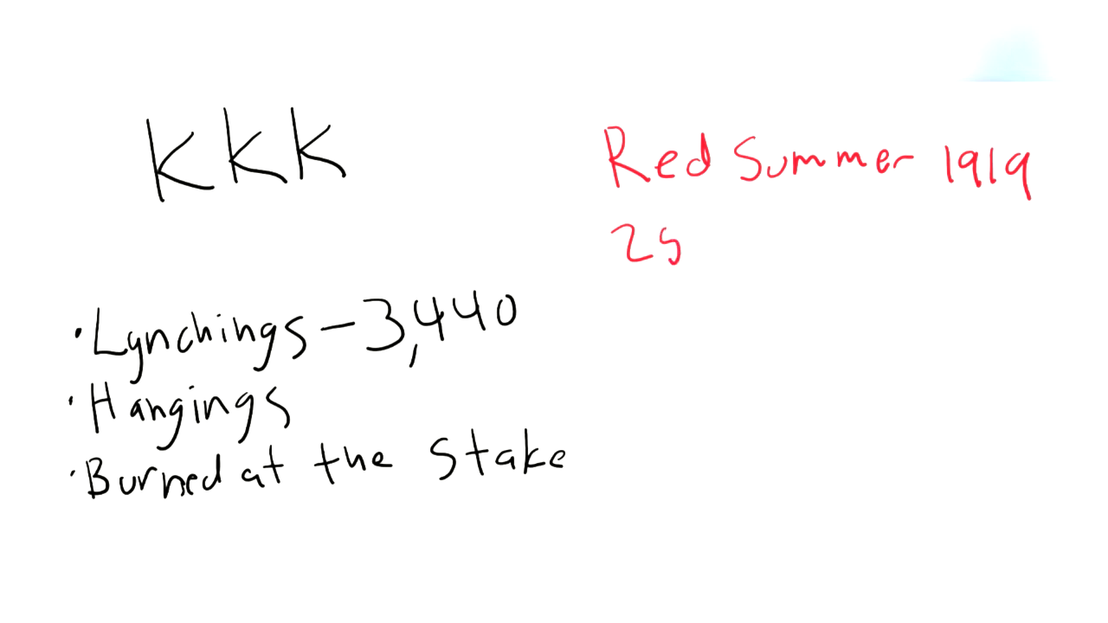
type("race rio")
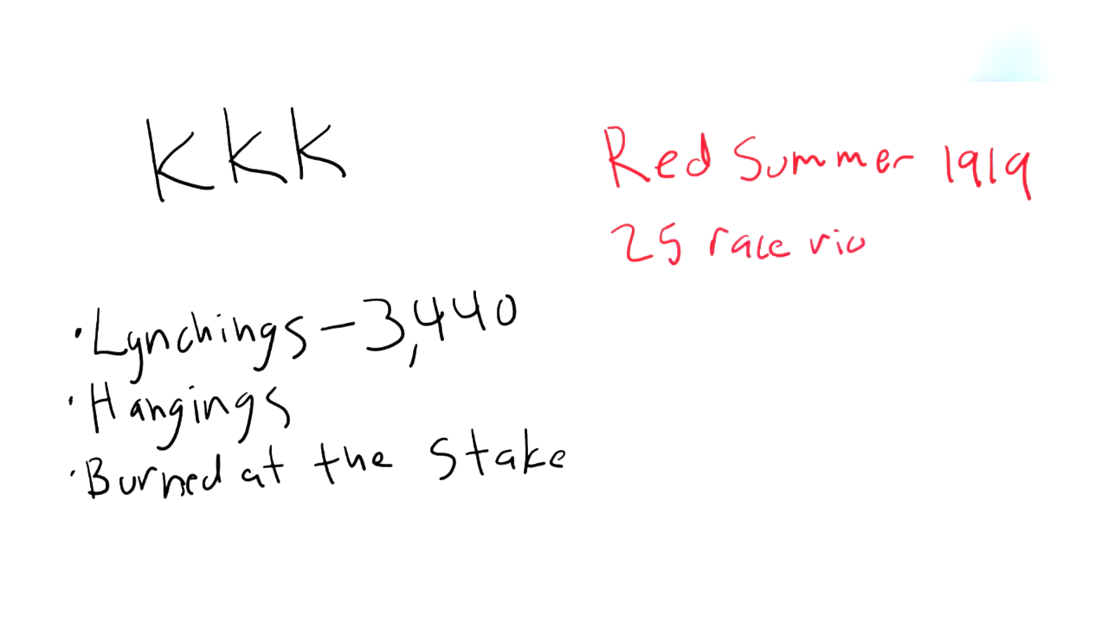
type("ts")
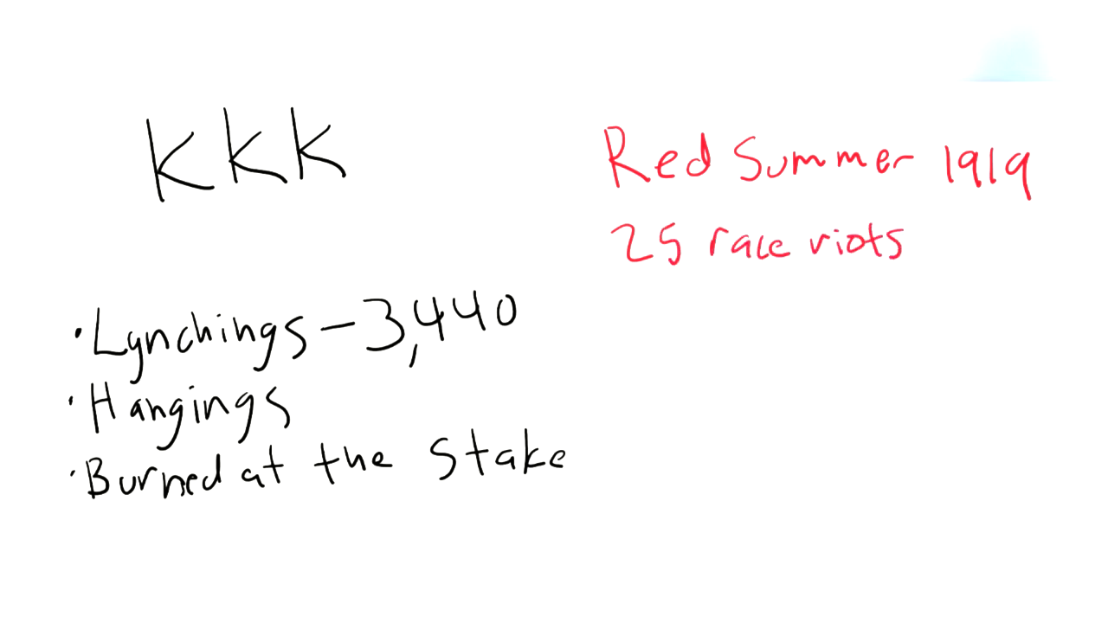
type("All")
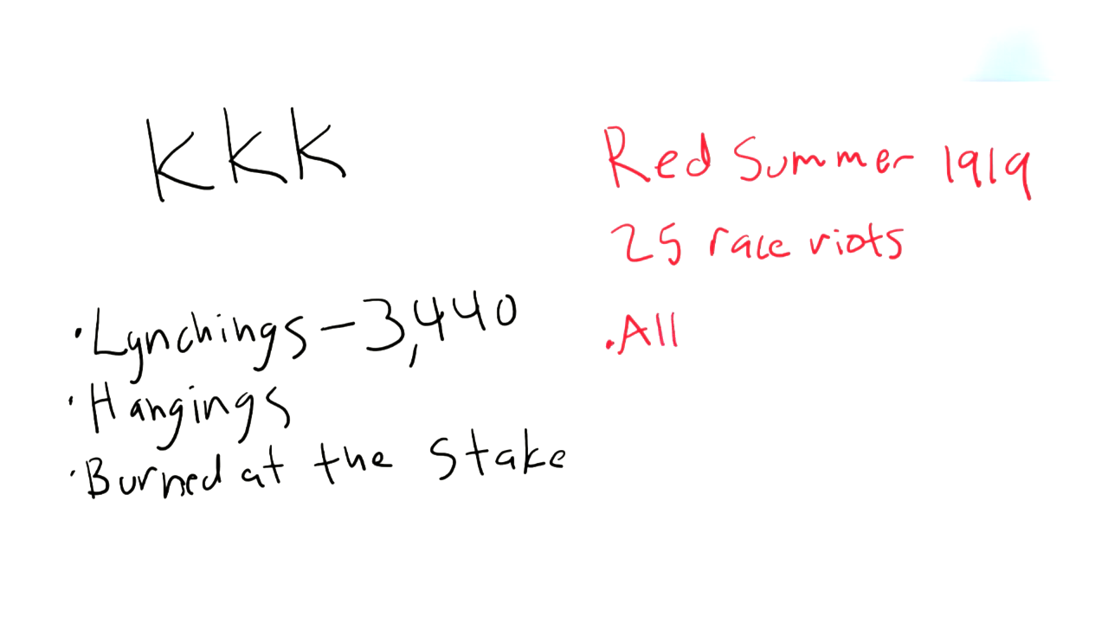
type("white )")
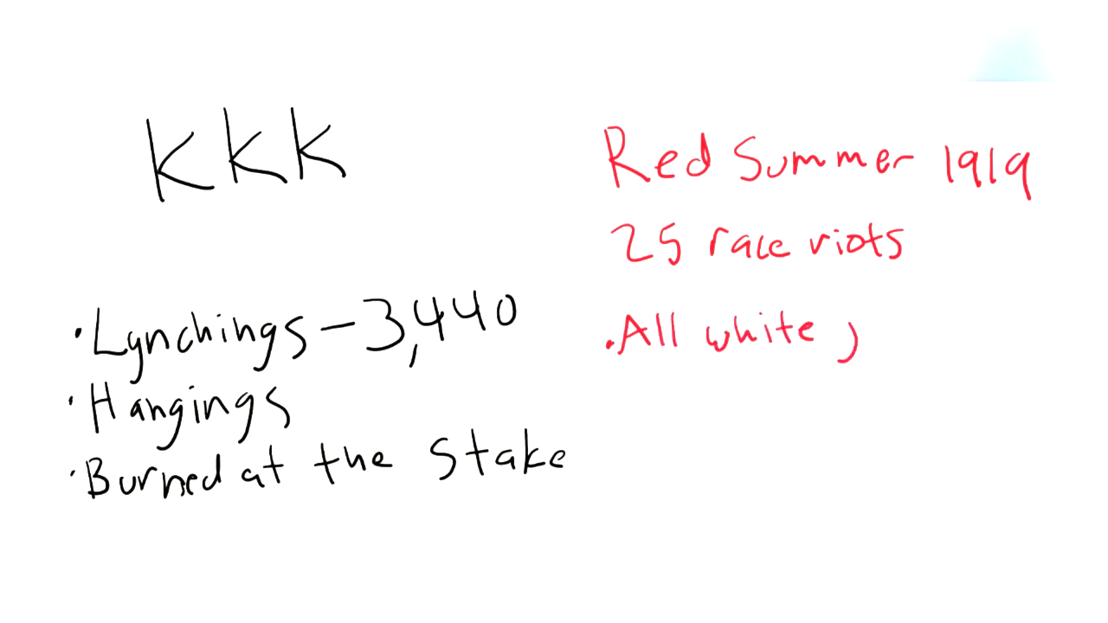
type("juries")
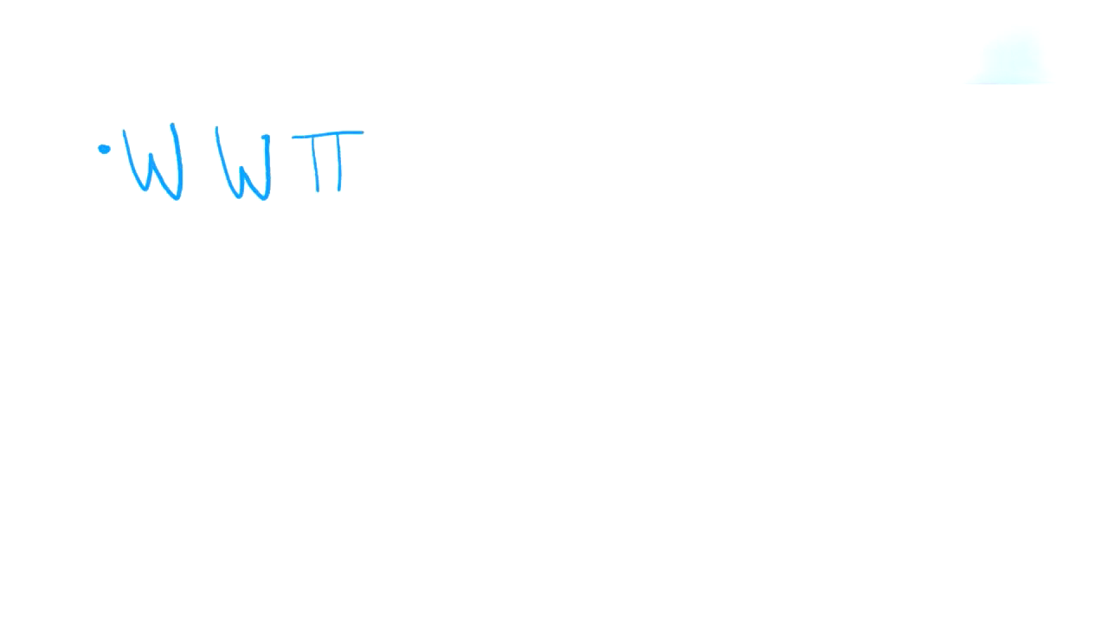
left_click_drag(298, 199, 364, 197)
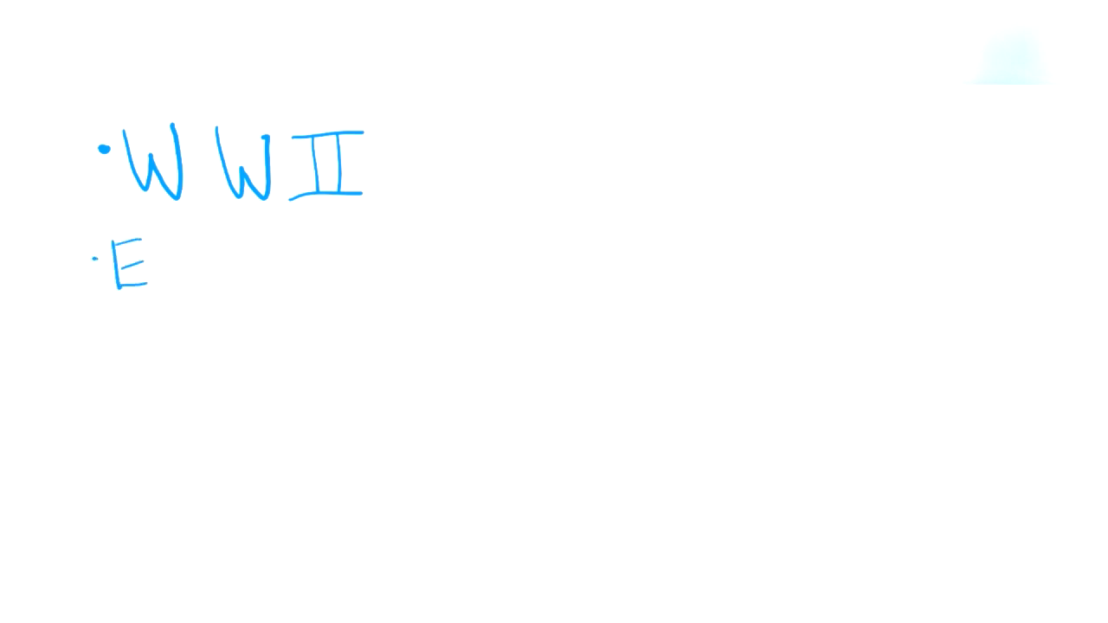
type("End of Pu")
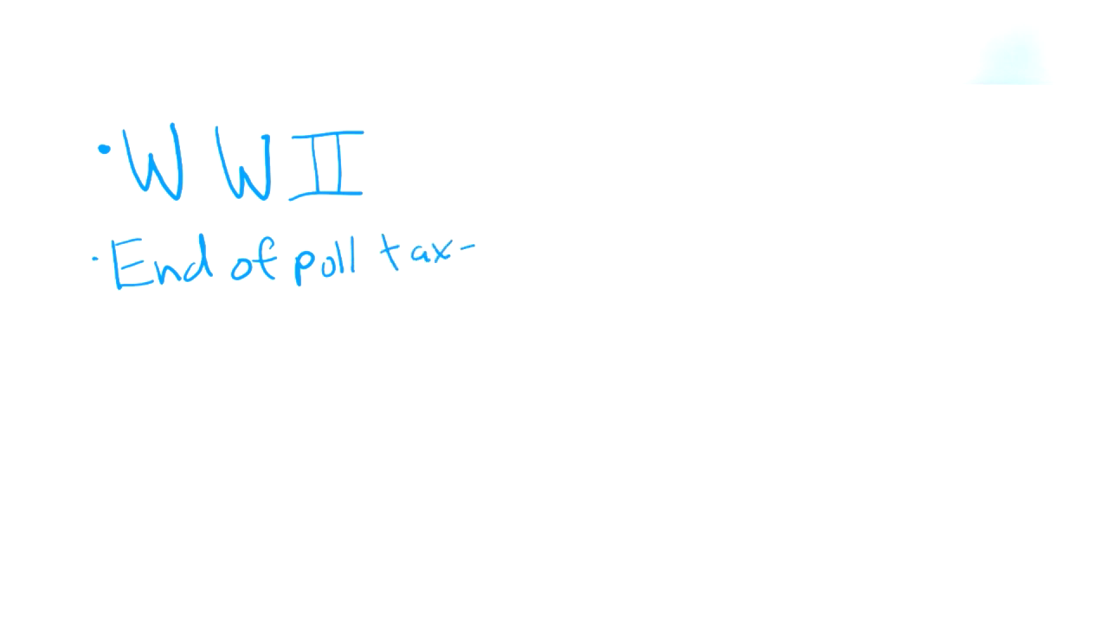
type("1948")
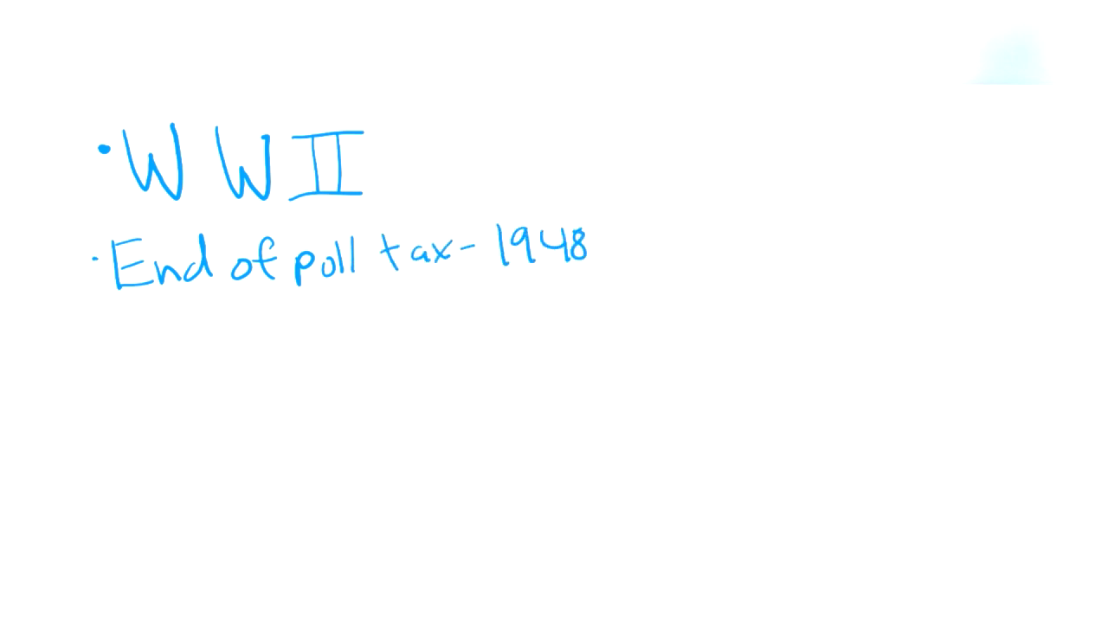
left_click(107, 337)
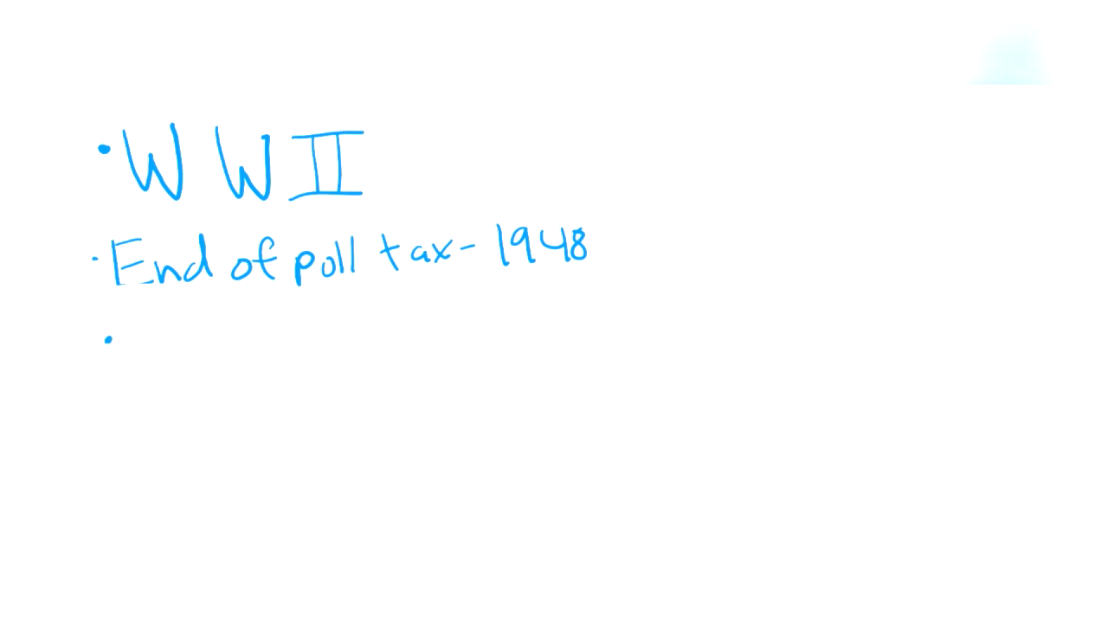
type("1954: R")
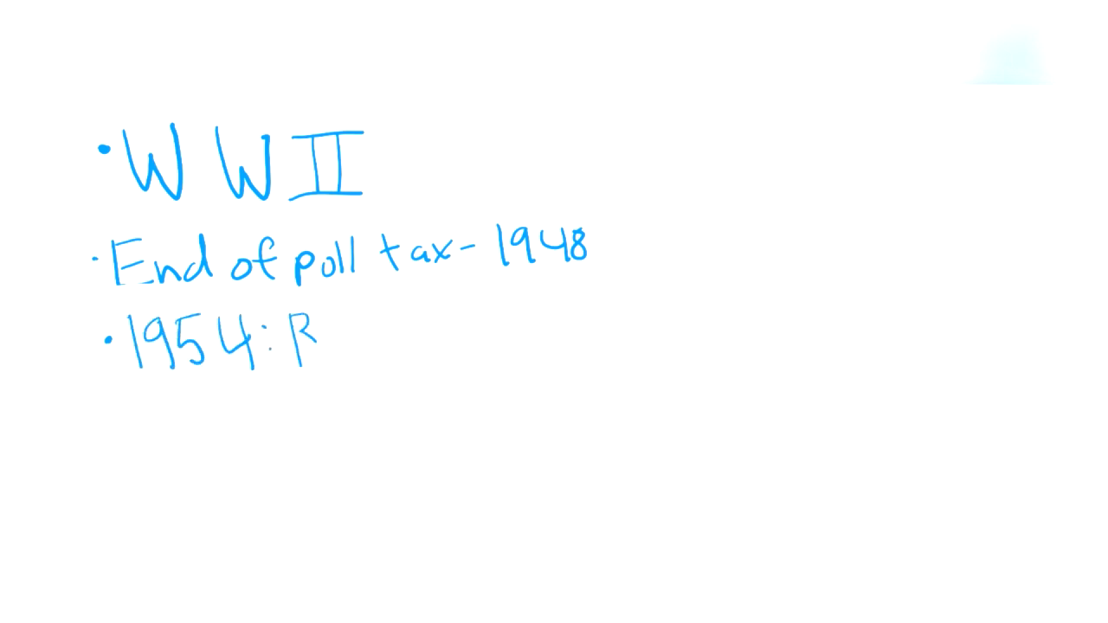
type("rown v. B")
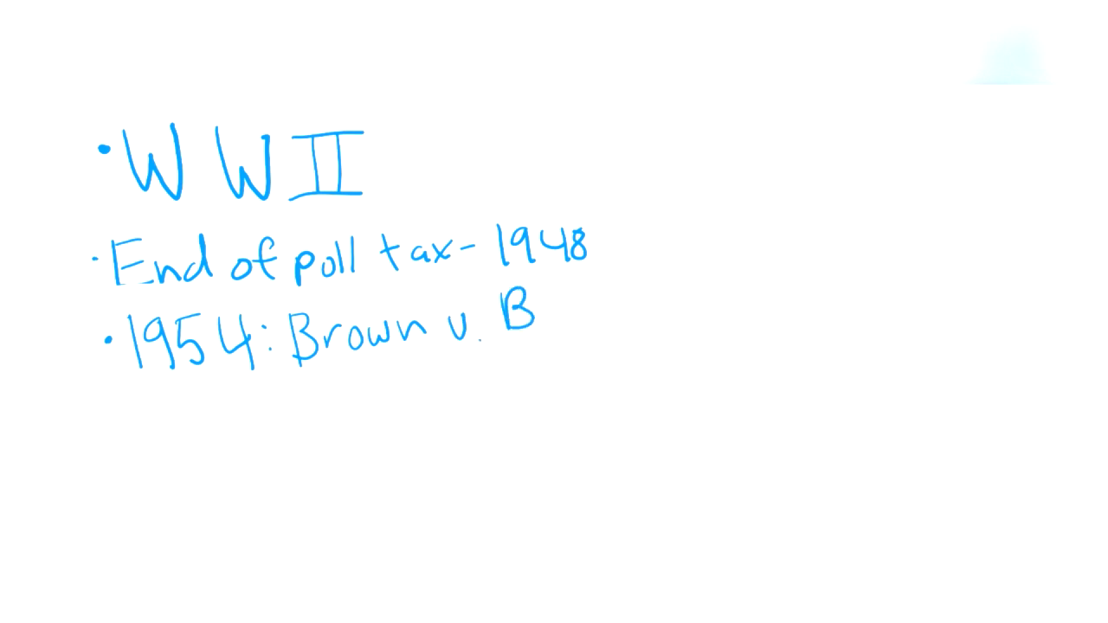
type("oard of F")
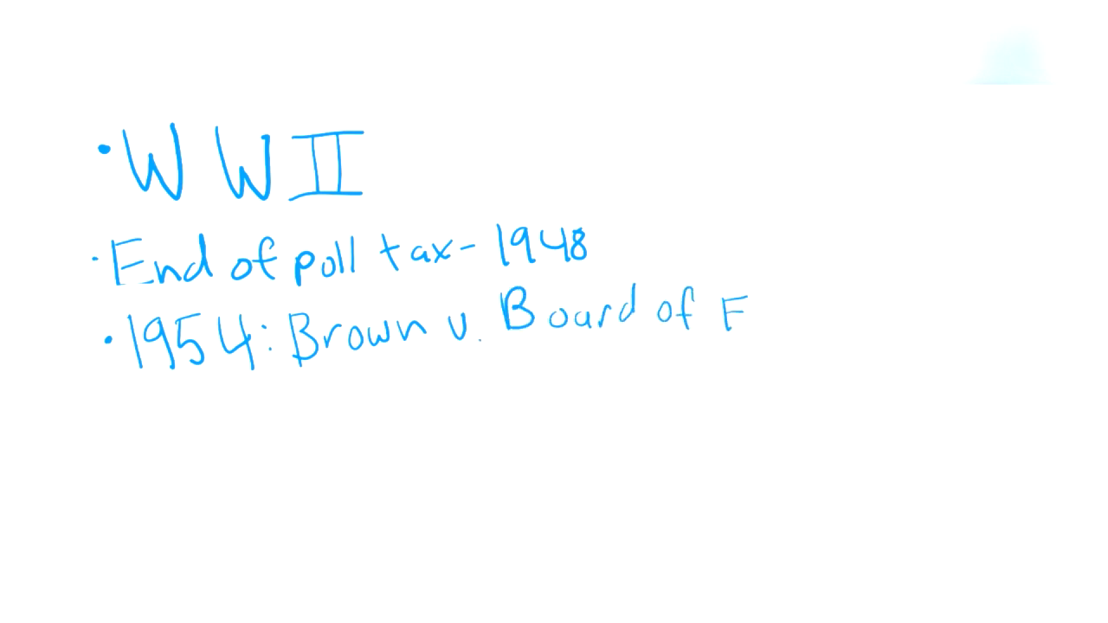
type("ducation")
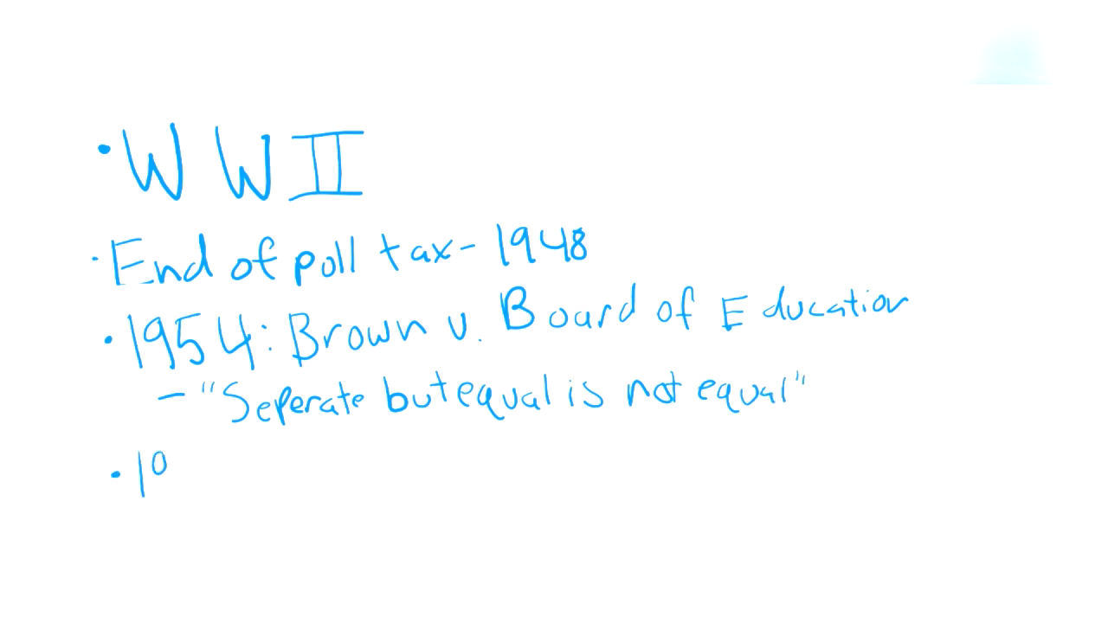
type("1964-Ci")
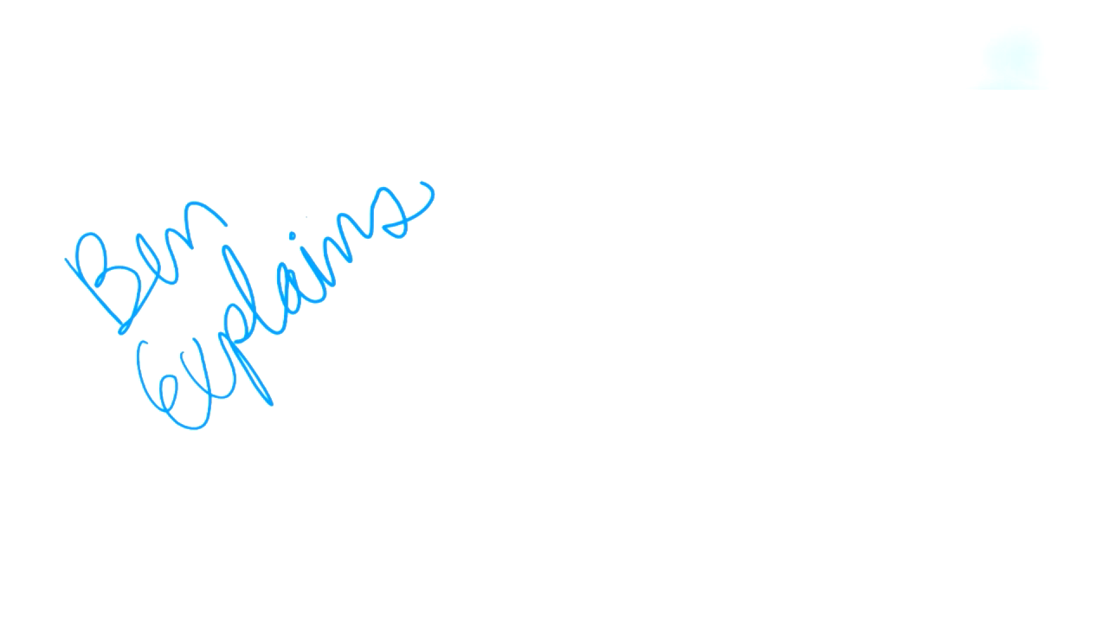
left_click_drag(225, 459, 701, 277)
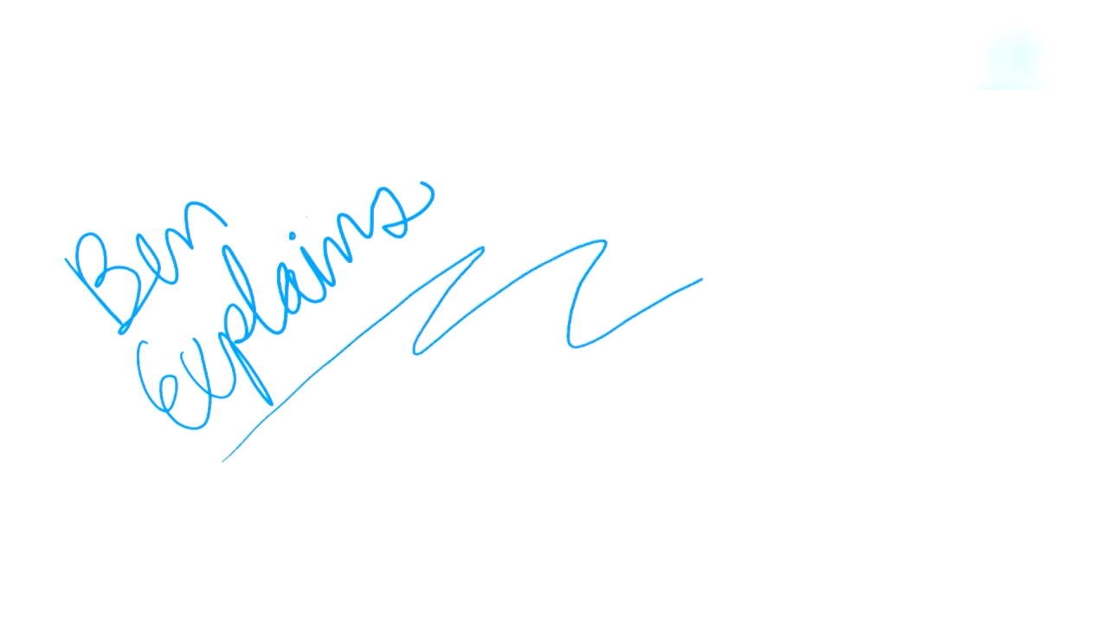